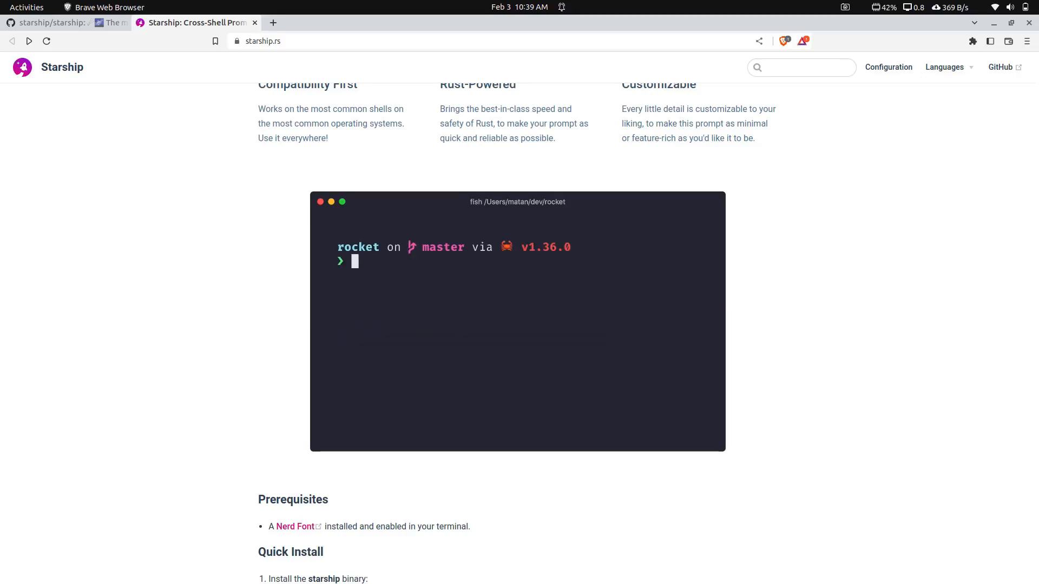
Step: Change into the Repos folder in Terminal
scroll(up, 3)
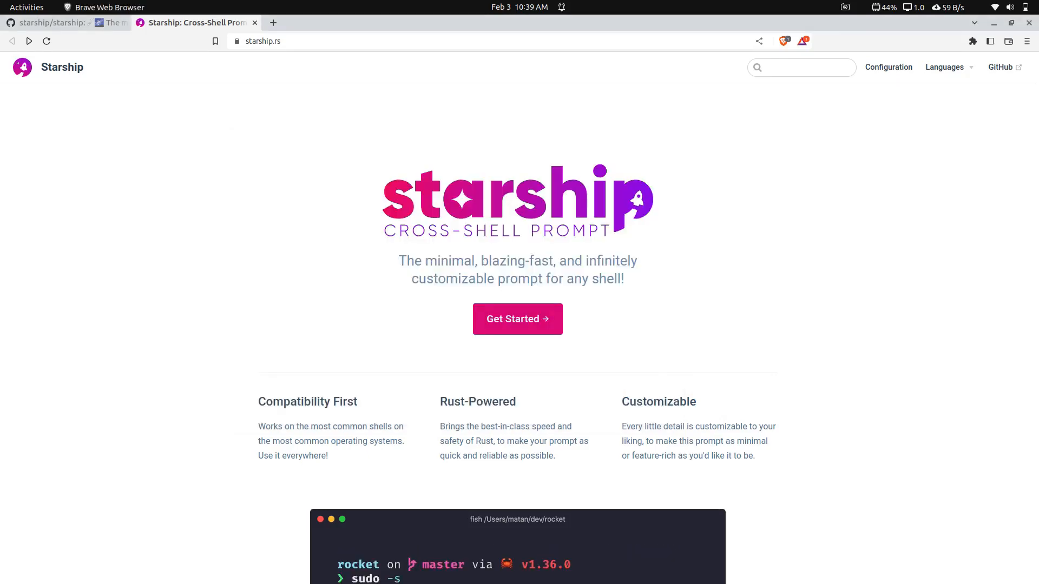
scroll(down, 3)
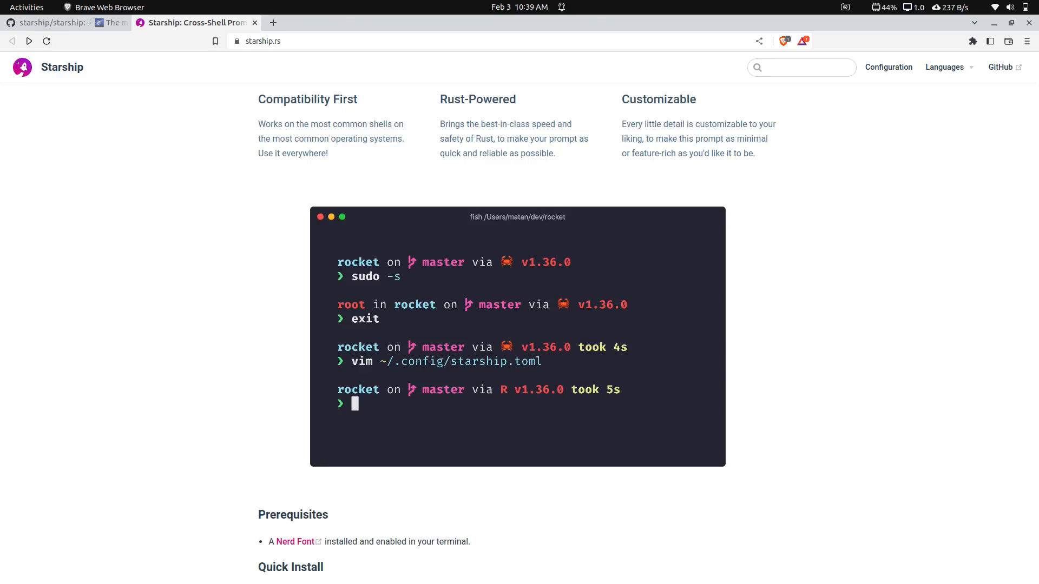
scroll(down, 3)
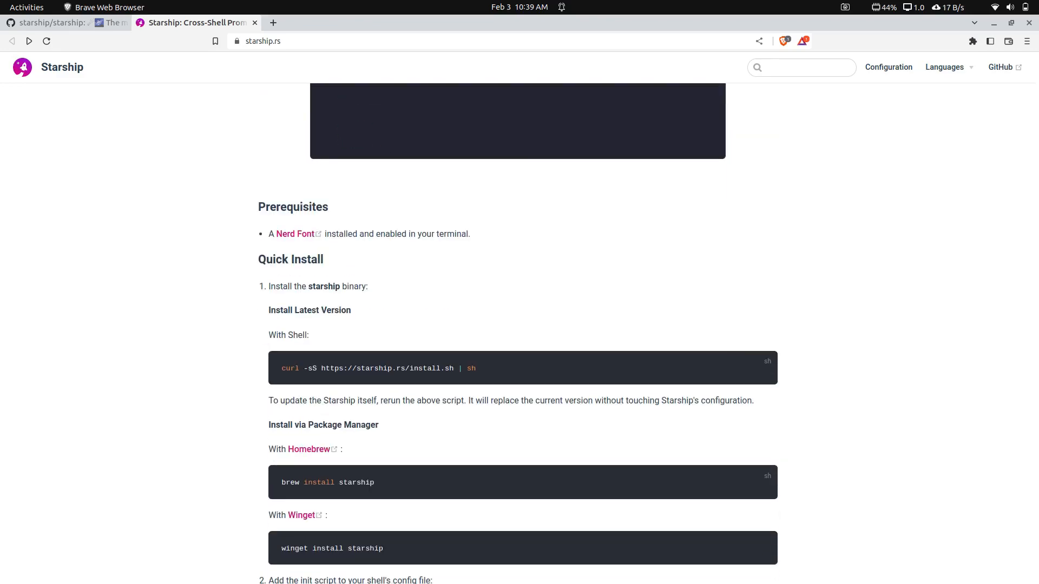
click(56, 21)
text(cd)
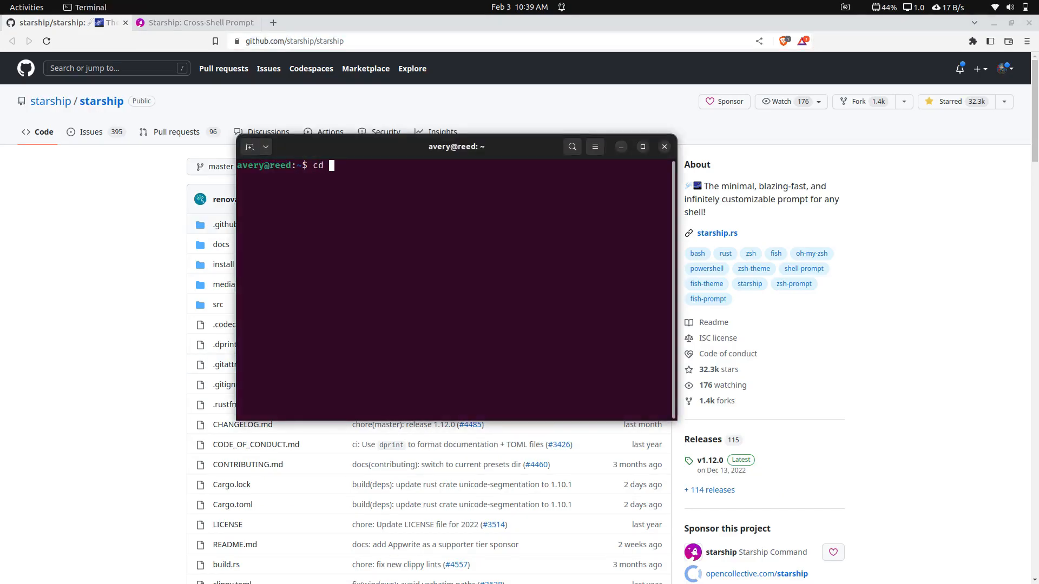
key(Return)
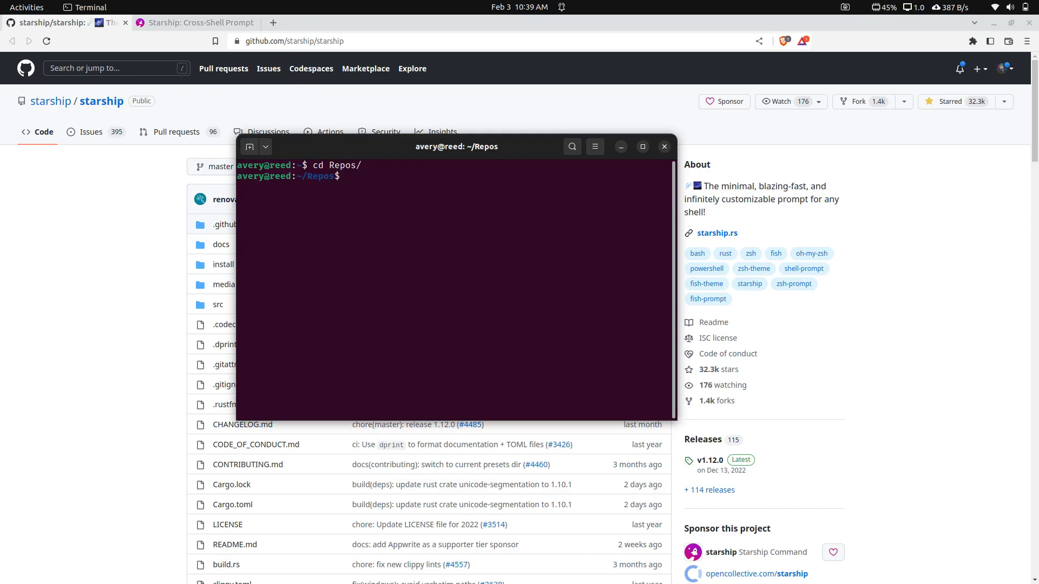
text(git clone https://github.com/starship/starship)
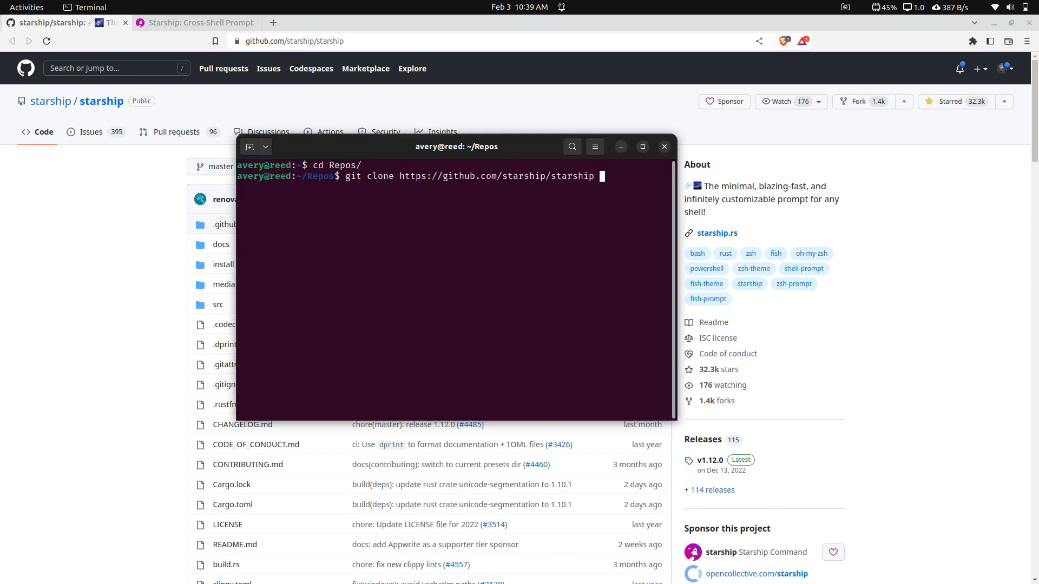
text(--recursiv)
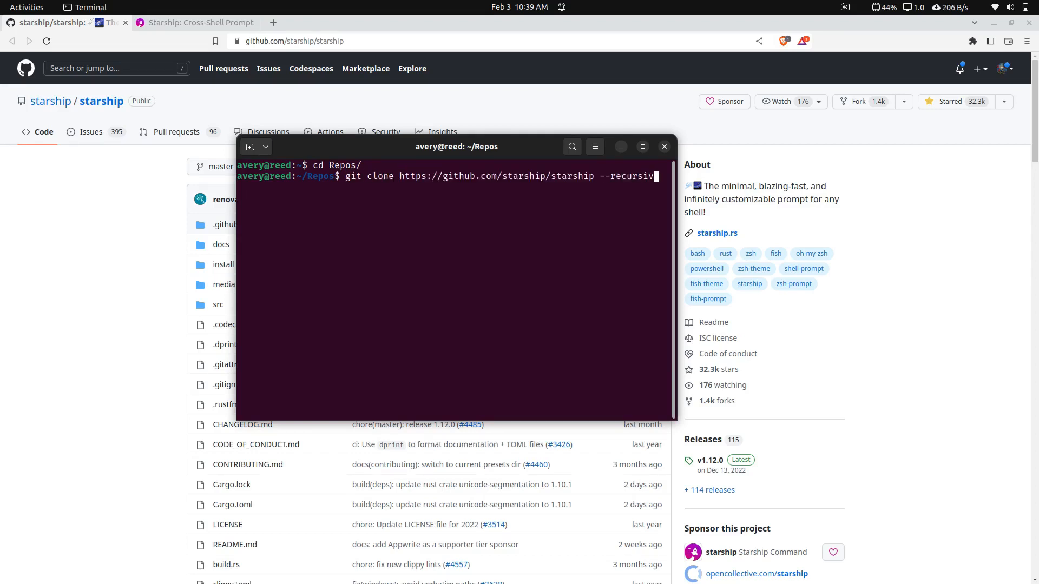
key(Return)
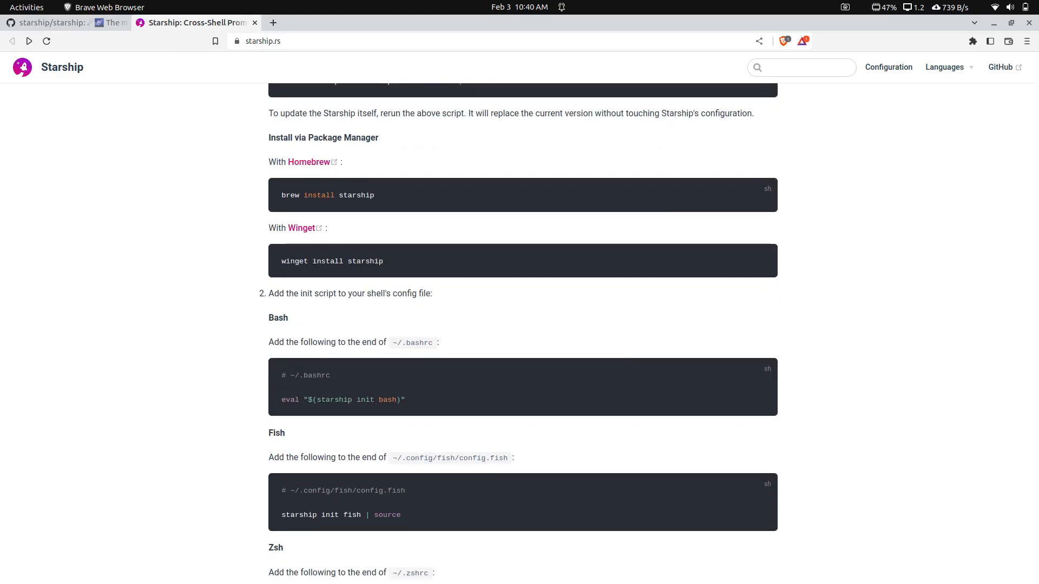
Step: Scroll up through the Quick Install per-shell instructions on the Starship page
scroll(up, 3)
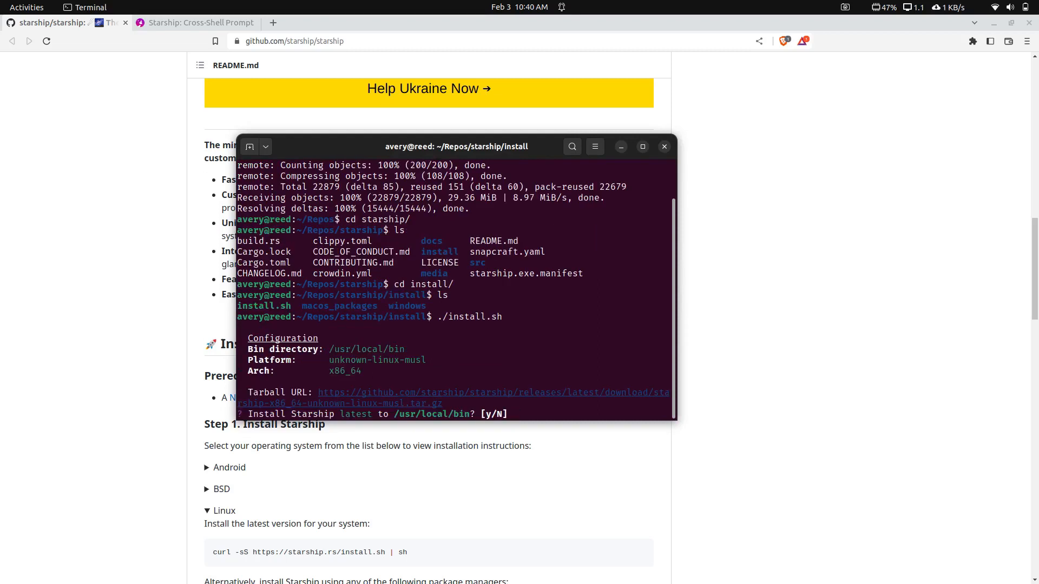
Step: Answer y to install Starship to /usr/local/bin and submit the sudo password
text(y)
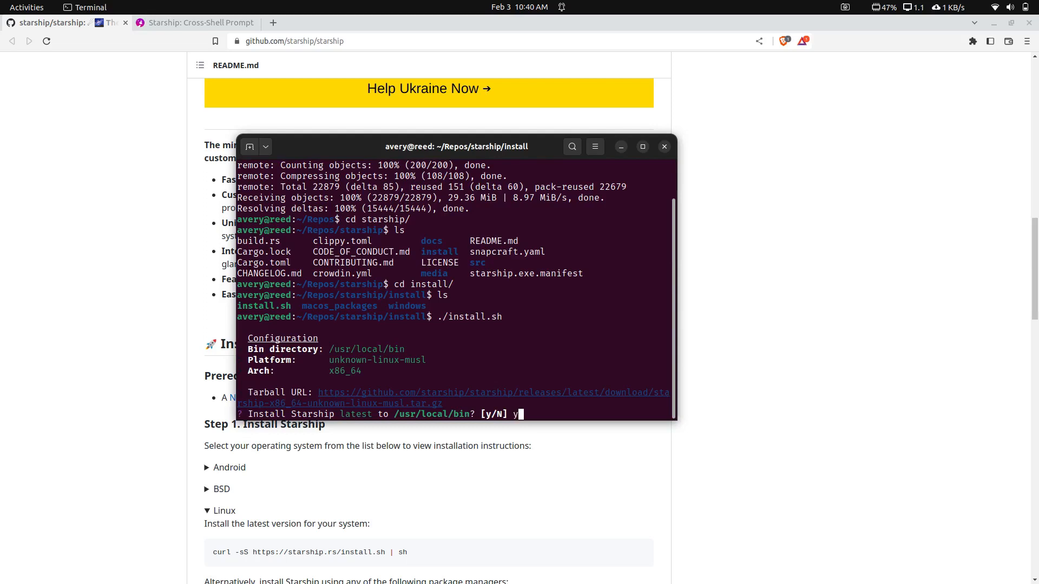
key(Return)
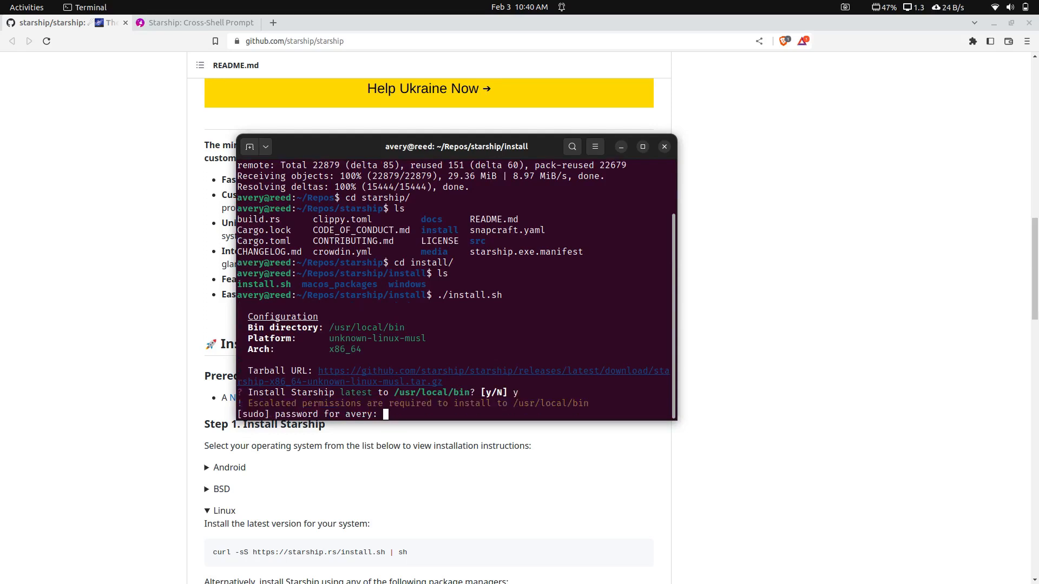
key(Return)
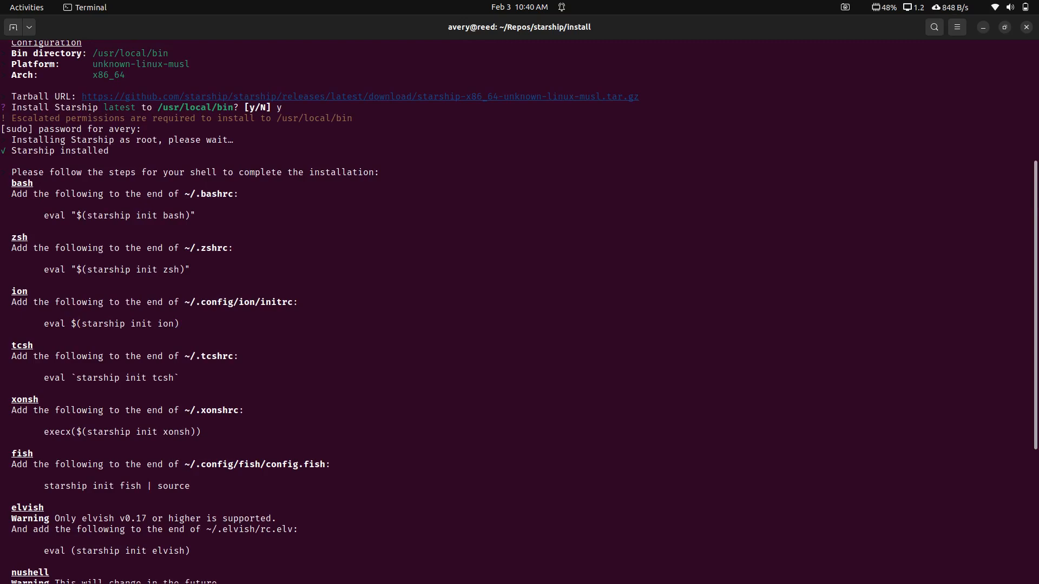
Step: Open ~/.bashrc in nano, then bring up a fresh Terminal window
double_click(53, 215)
text(nano)
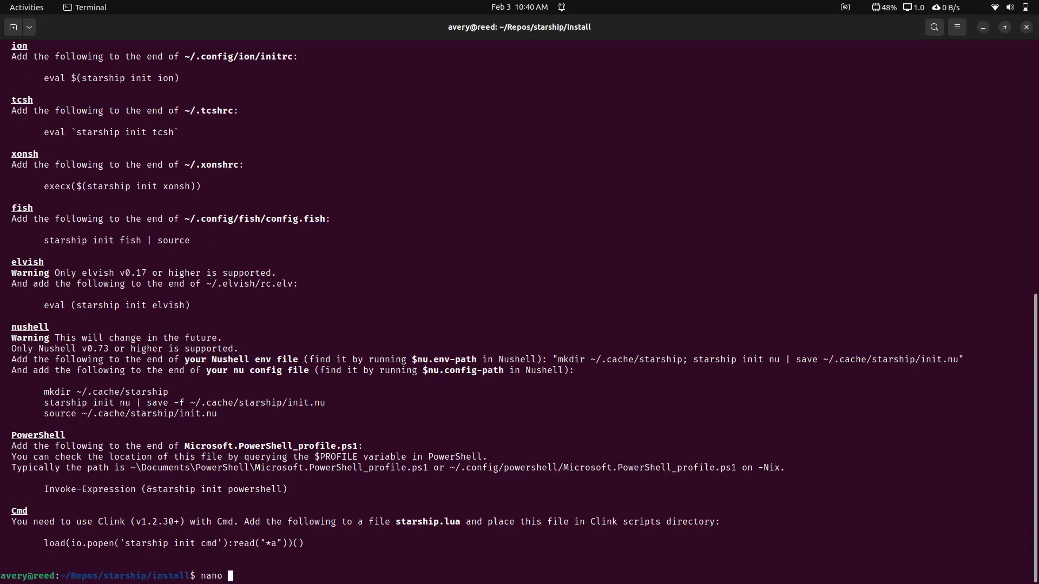
text(~/)
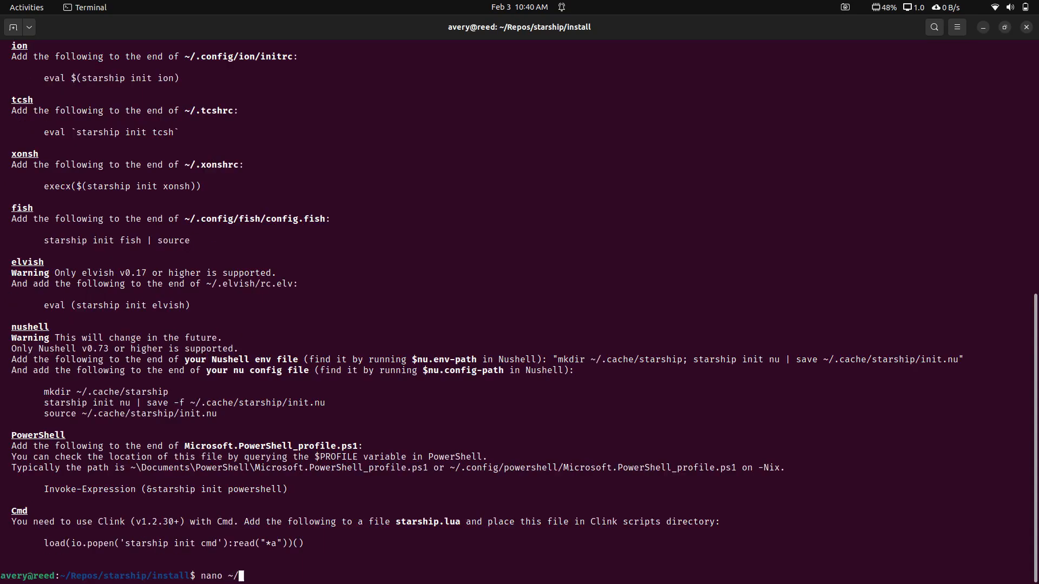
text(.bashr)
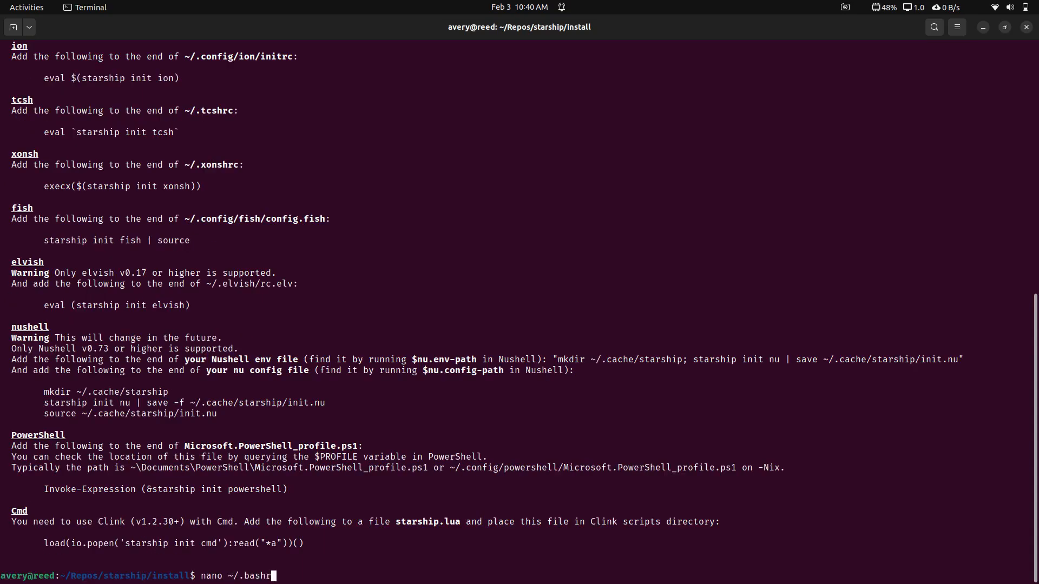
key(Return)
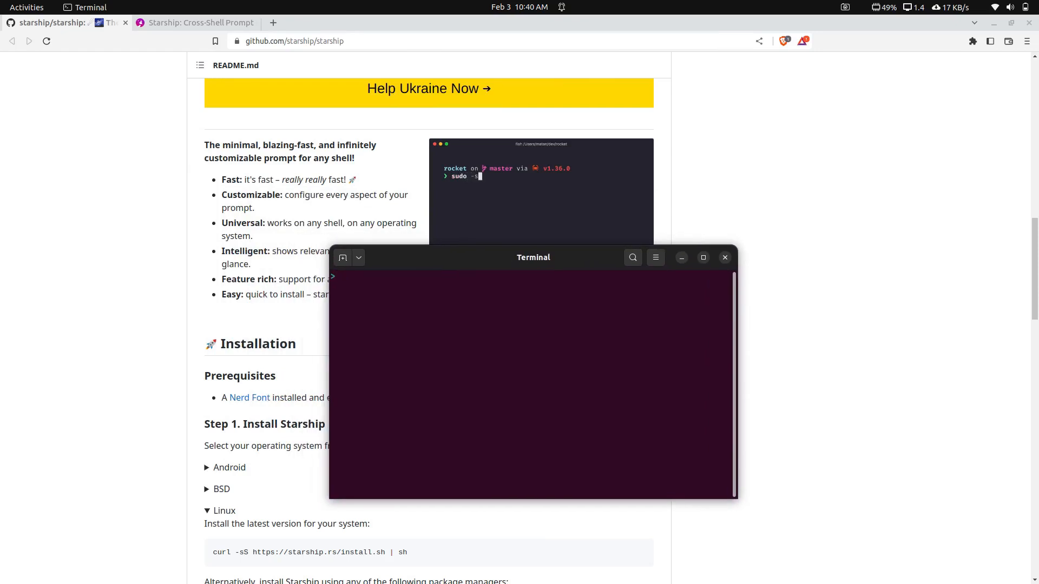
Step: Type a command renaming .config/starship.toml to shccccc
key(Return)
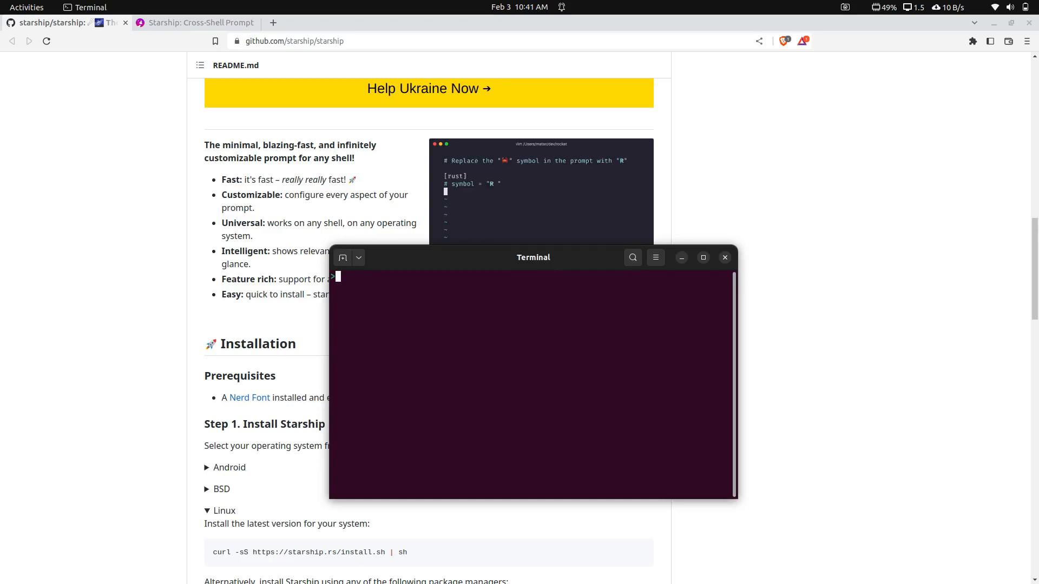
text(mv .config/)
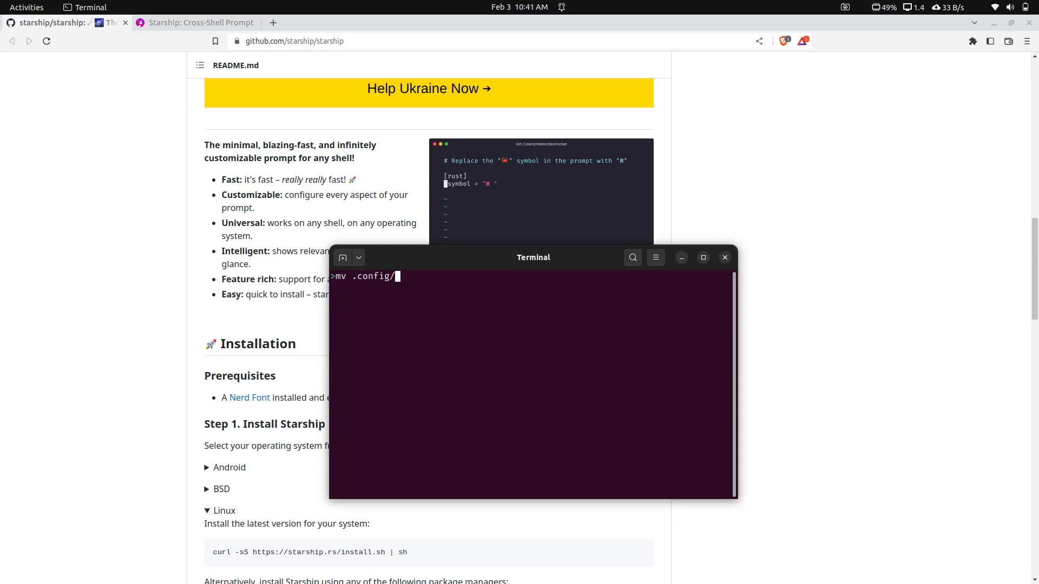
text(str)
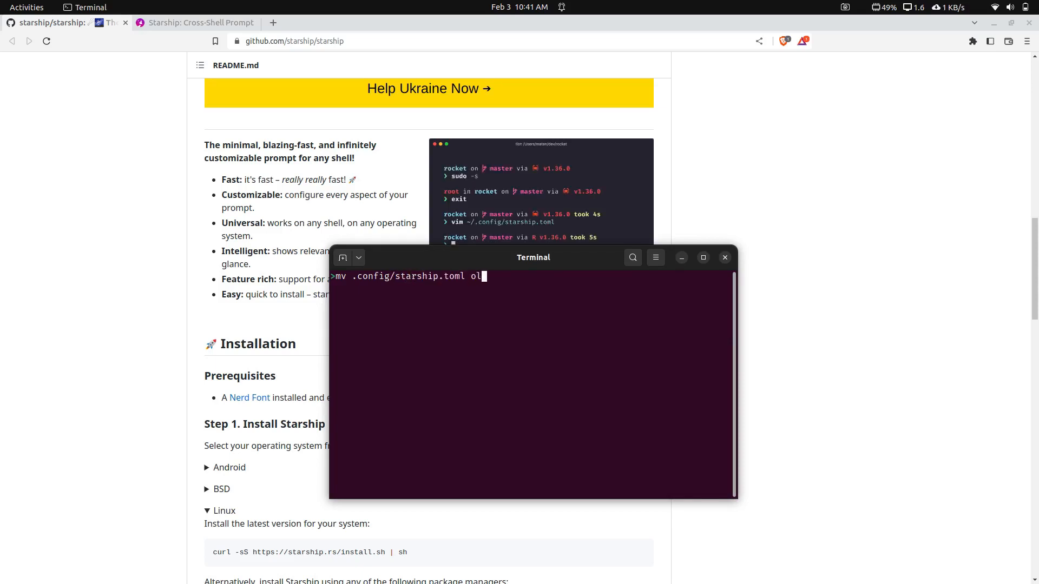
text(sh)
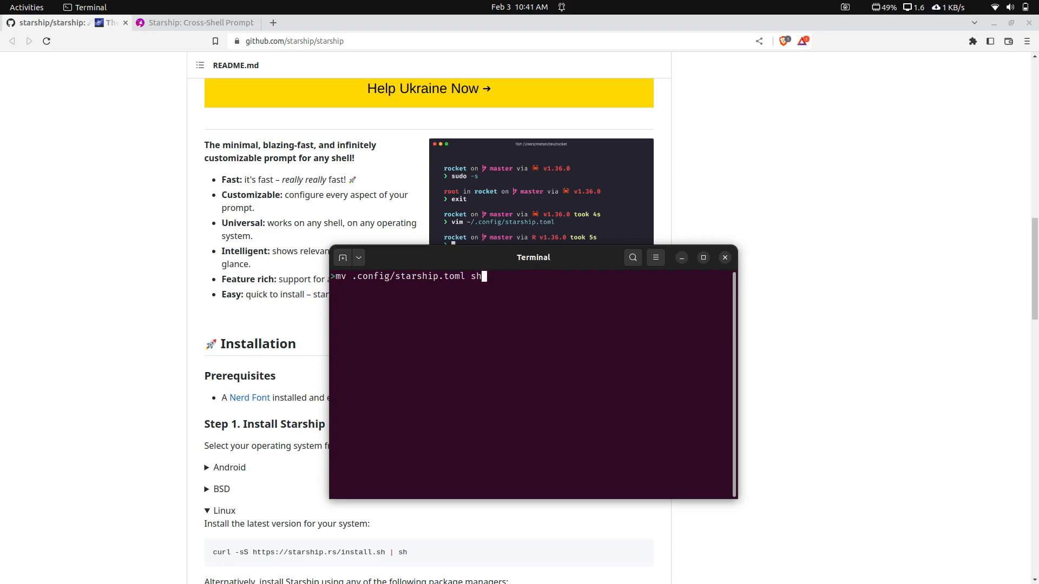
text(cccc)
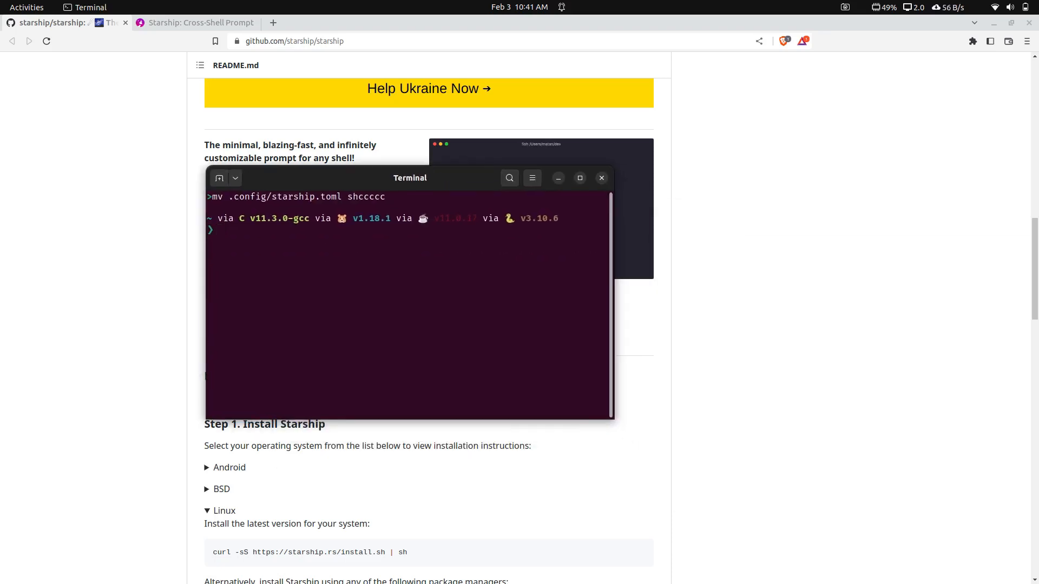
Step: Run the rename, then run echo hi to test the default Starship prompt
key(Return)
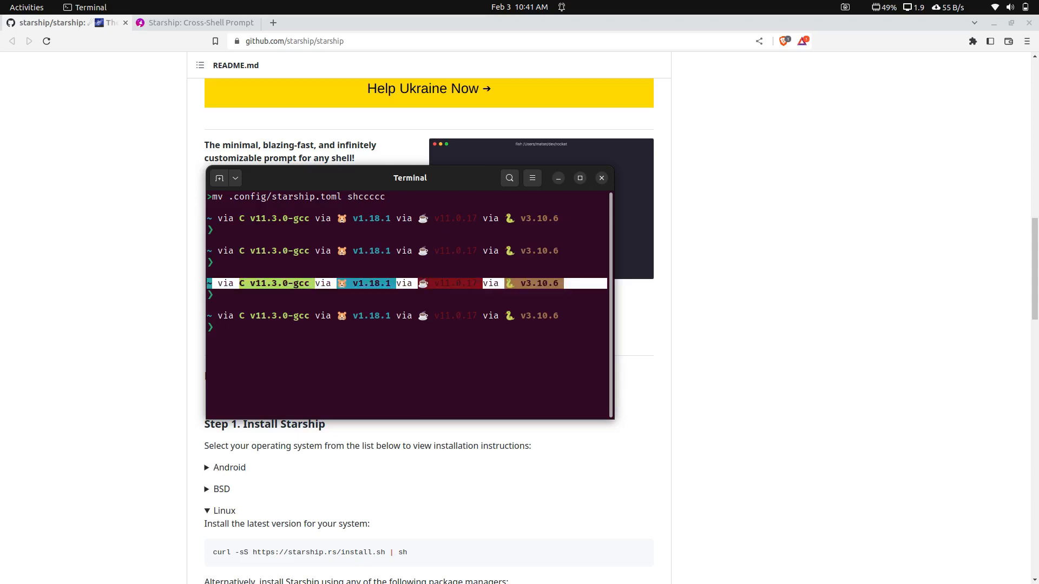
key(Return)
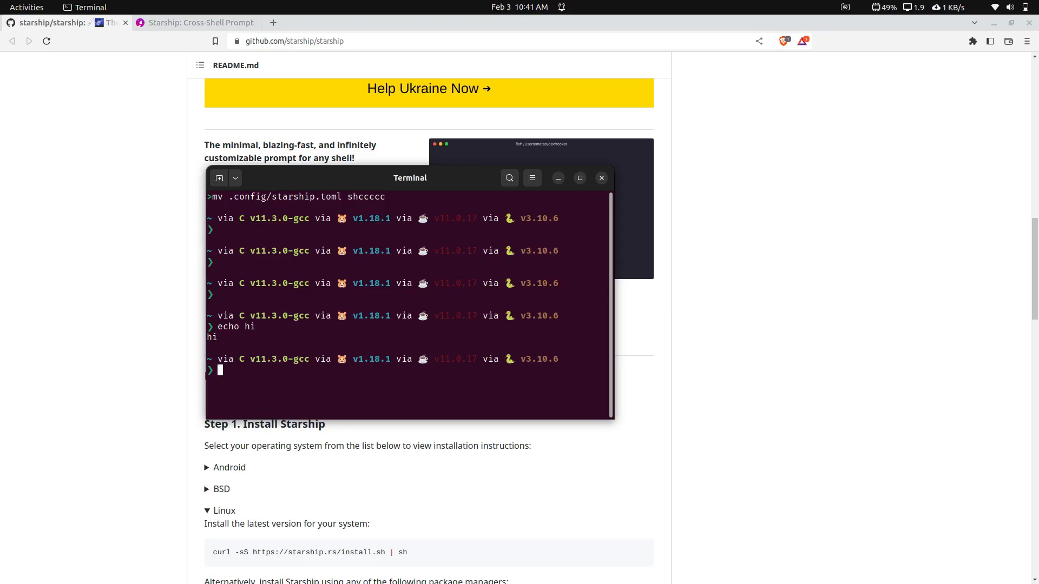
Step: Move shccccc back to .config/starship.toml
text(mv shccccc)
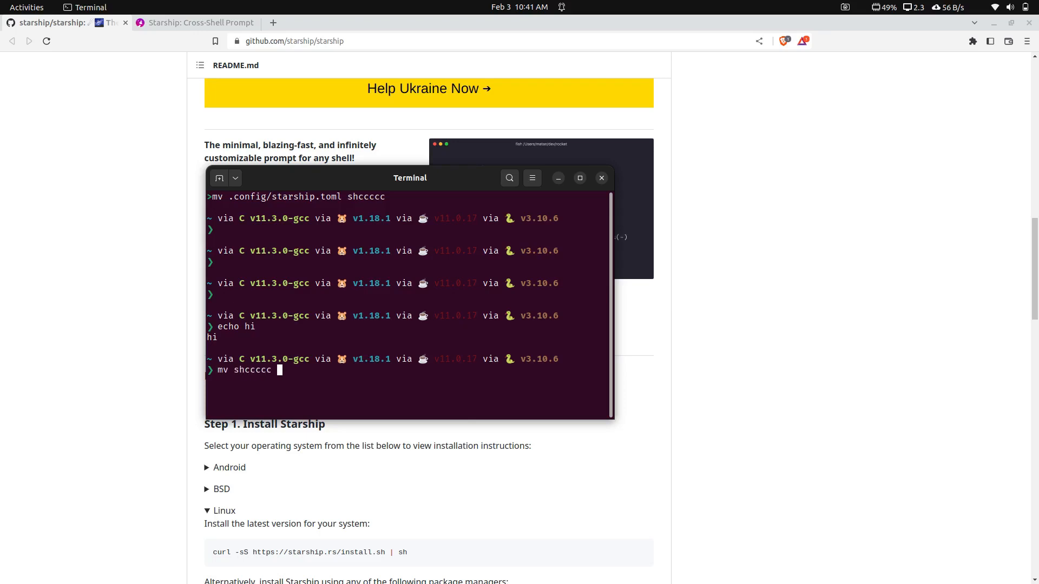
text(.config/)
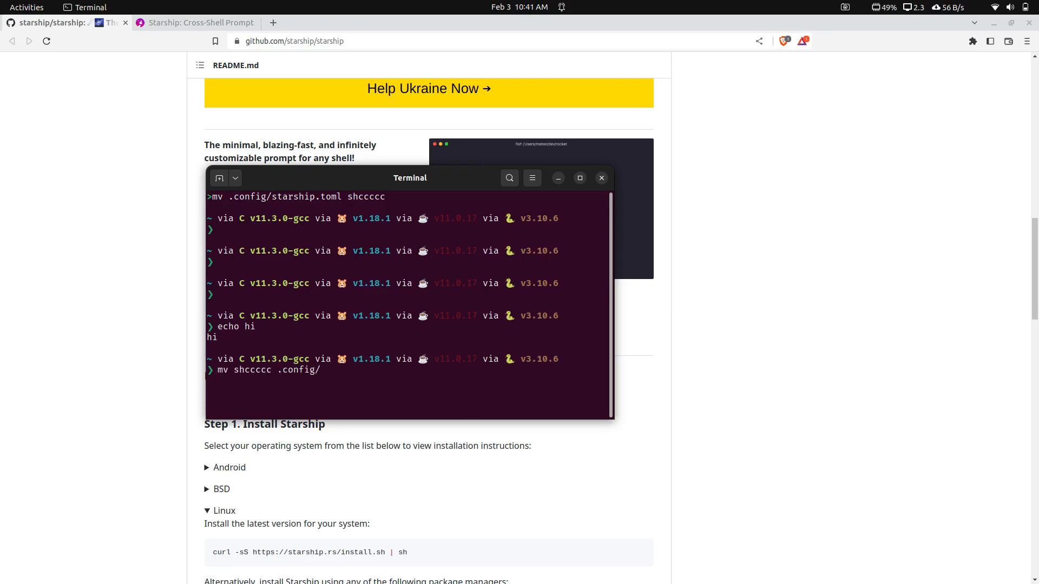
text(starship.toml)
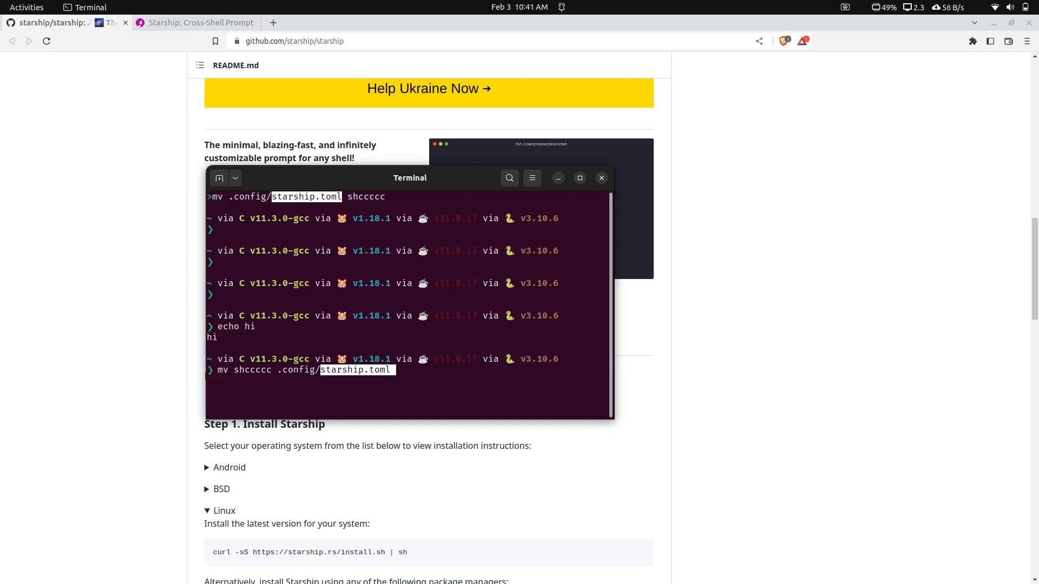
key(Return)
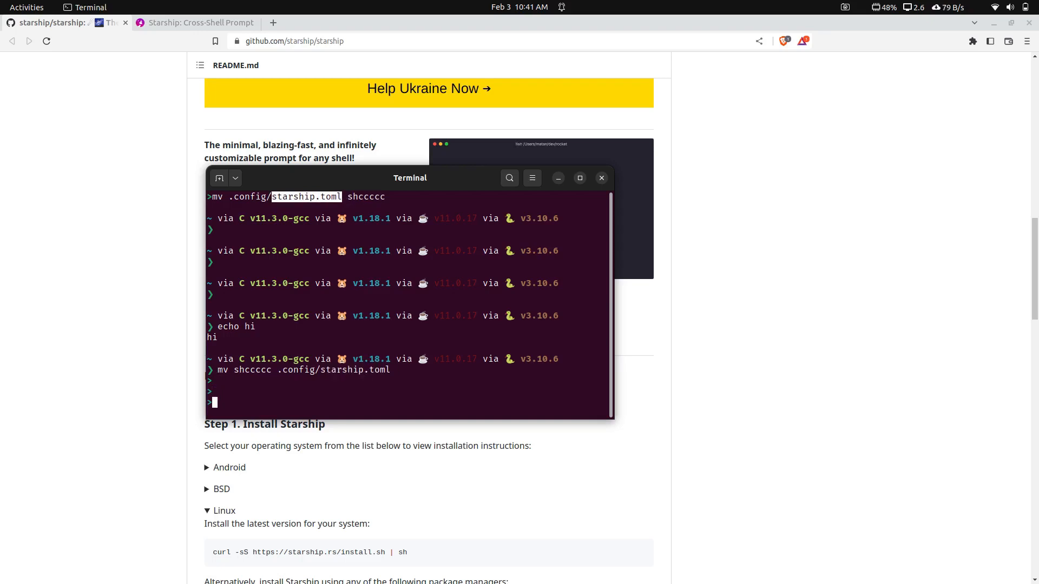
Step: Open .config/starship.toml in nano with path completion
text(nan)
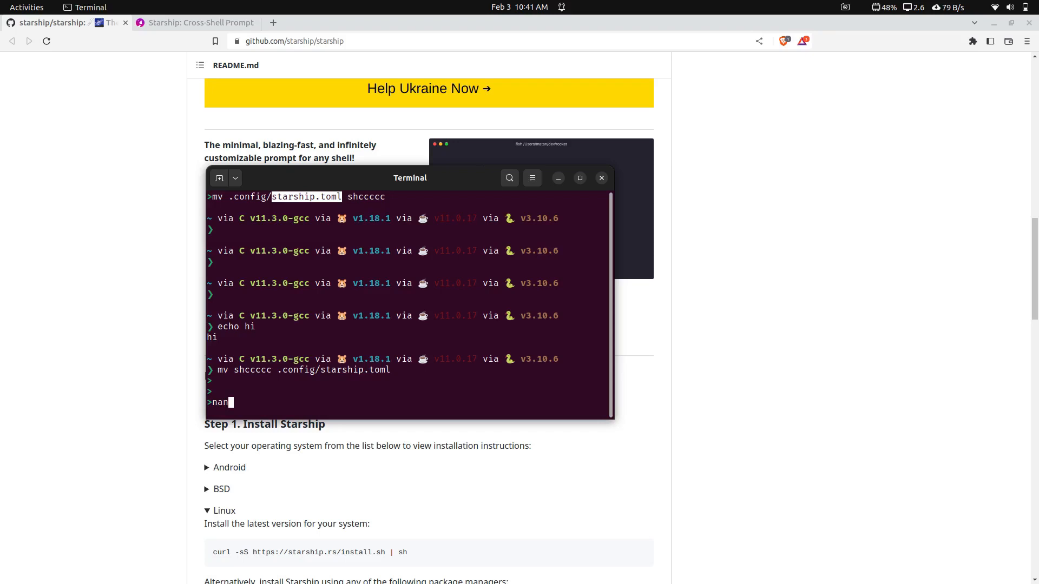
text(o .config/s)
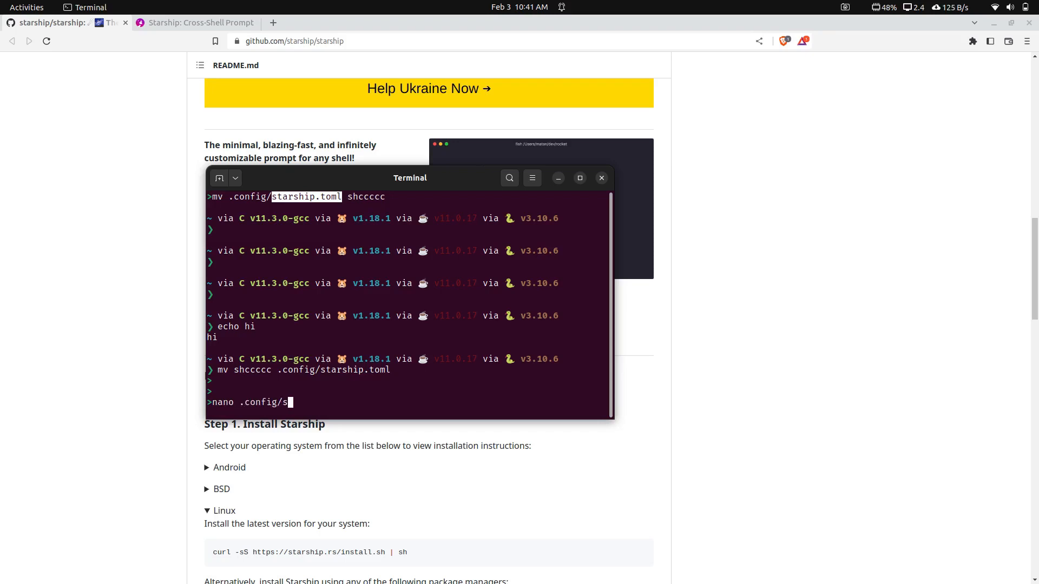
key(Return)
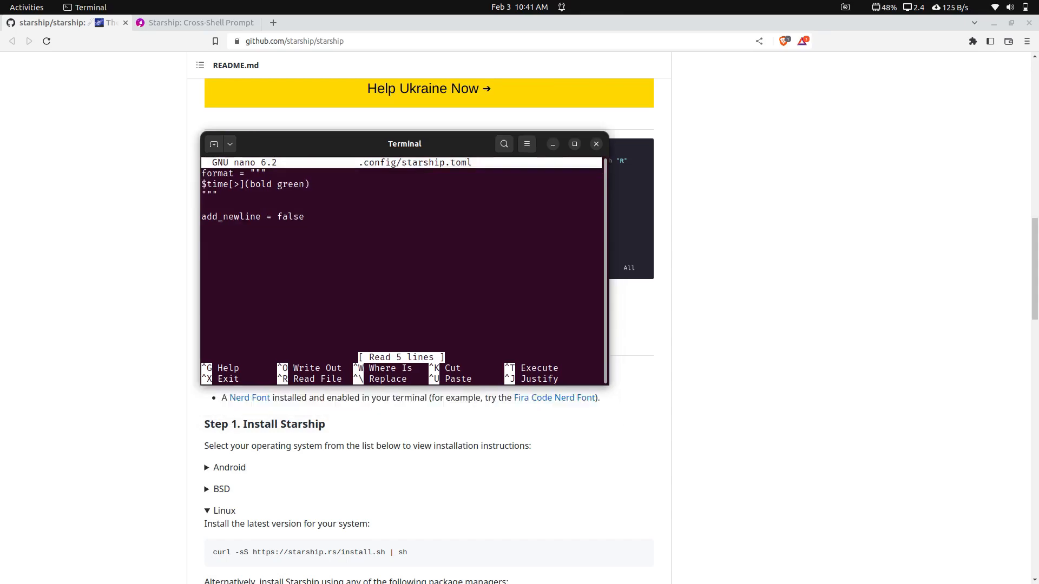
Step: Open the Starship Configuration guide, scroll to Format Strings, and jump to the AWS module
click(195, 23)
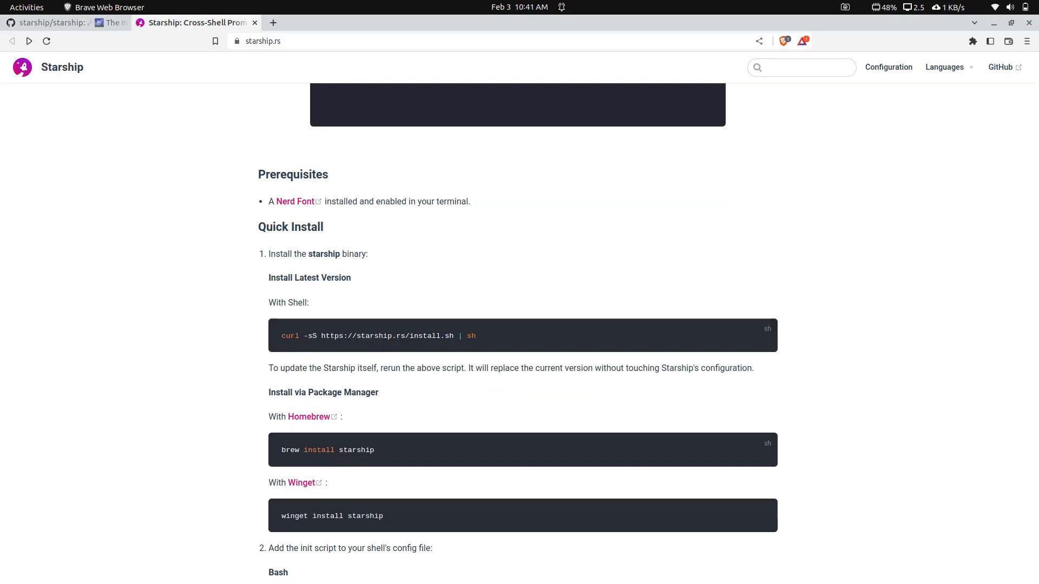
click(887, 67)
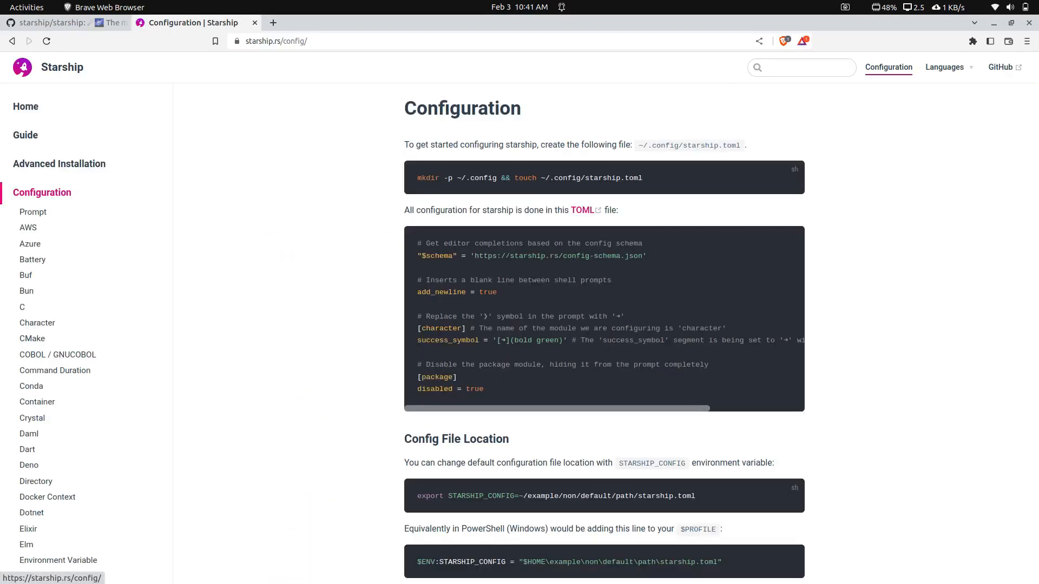
scroll(down, 3)
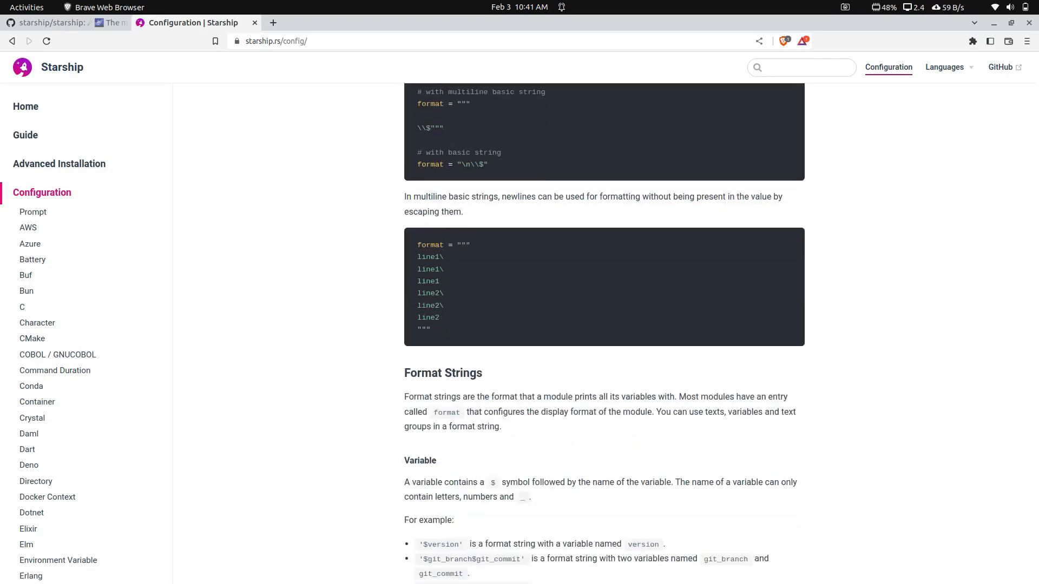
click(26, 275)
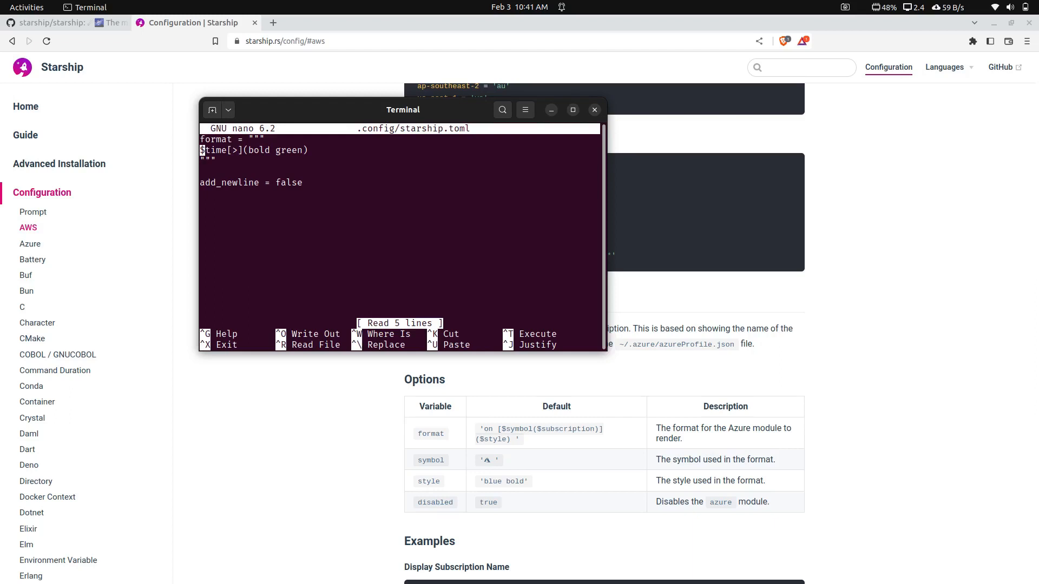
Step: Replace $time with $directory on the format line and write starship.toml
text(direc)
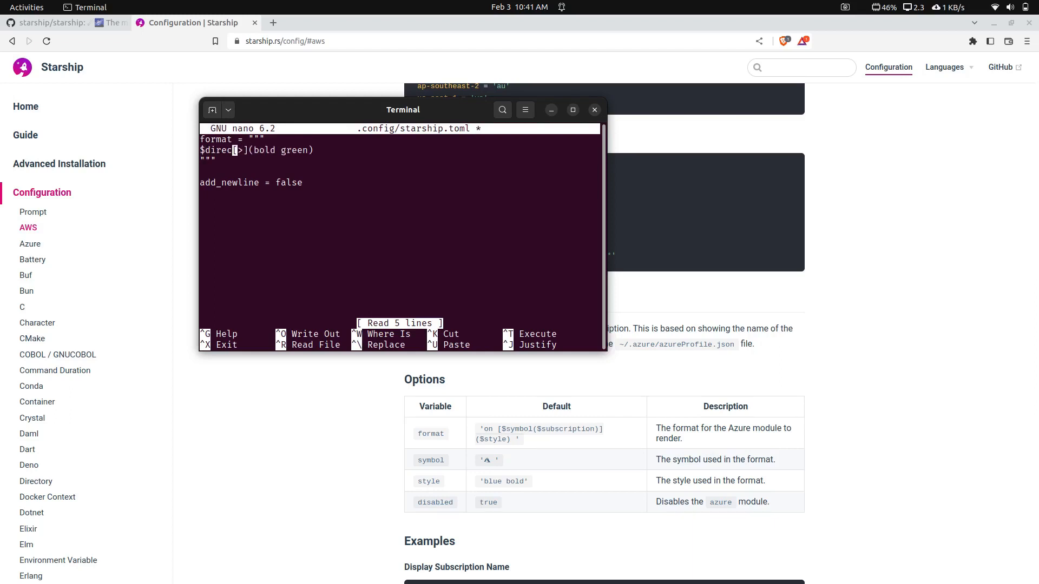
key(ctrl+o)
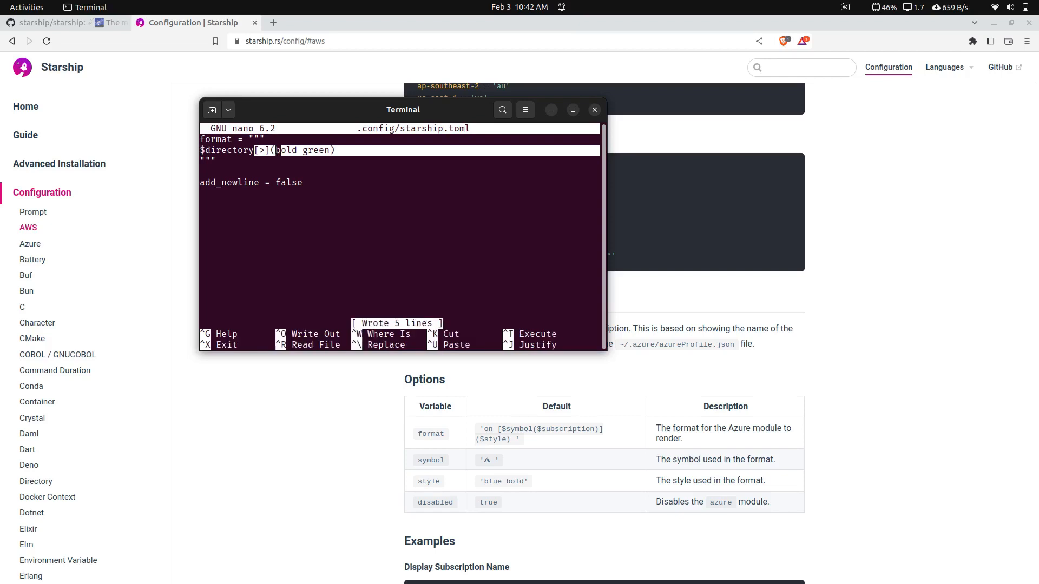
Step: Exit nano and cd into Downloads to check the directory prompt
key(ctrl+x)
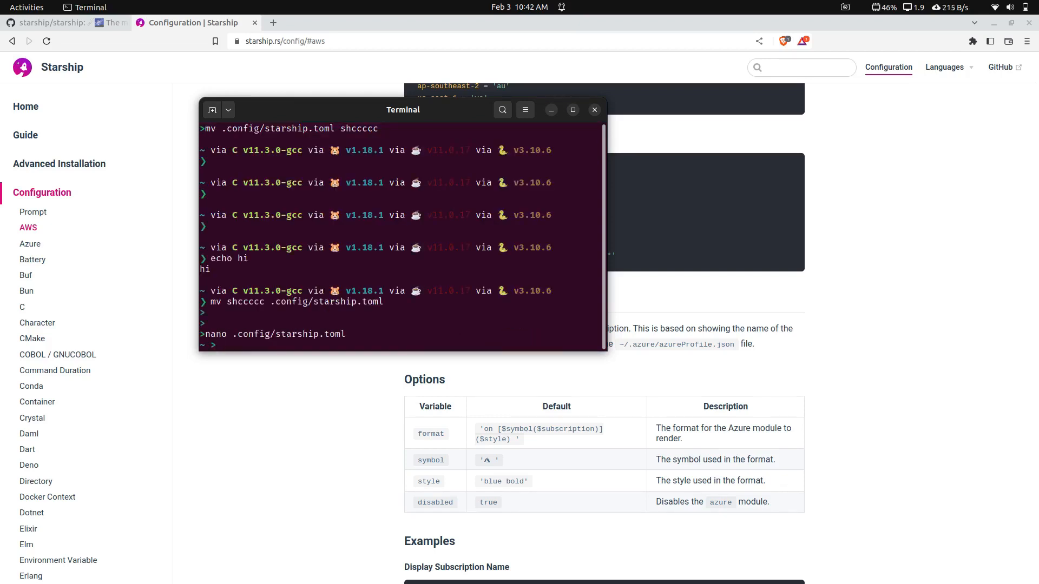
text(c)
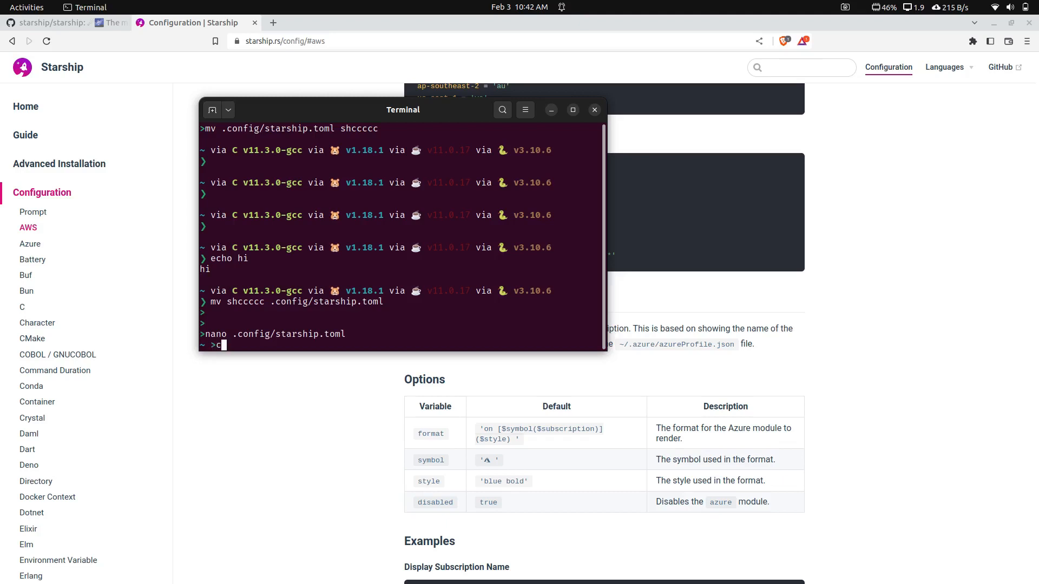
key(Return)
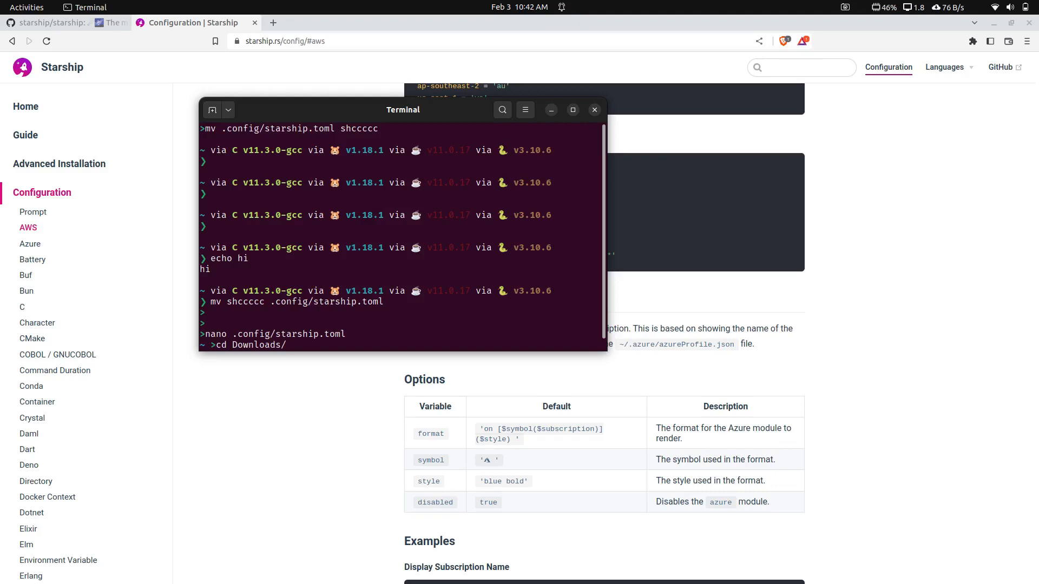
key(Return)
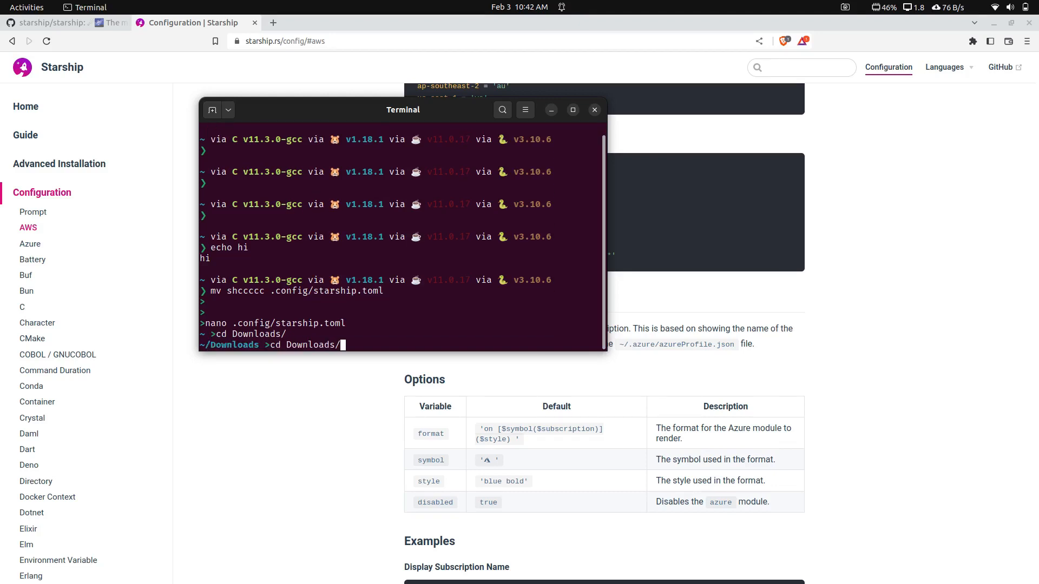
Step: Reopen starship.toml, append $git_branch after $directory, and save
key(Return)
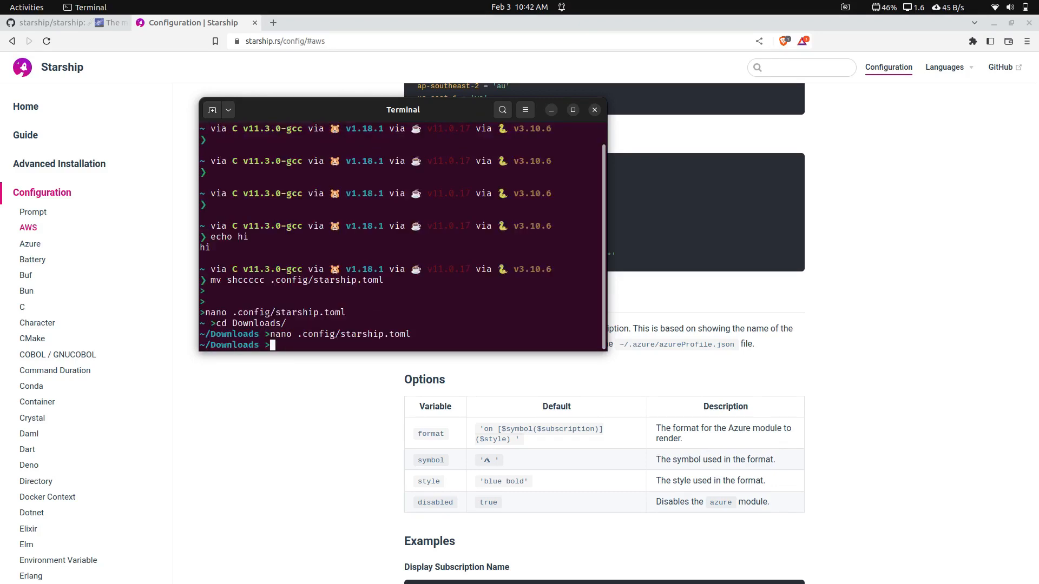
key(Return)
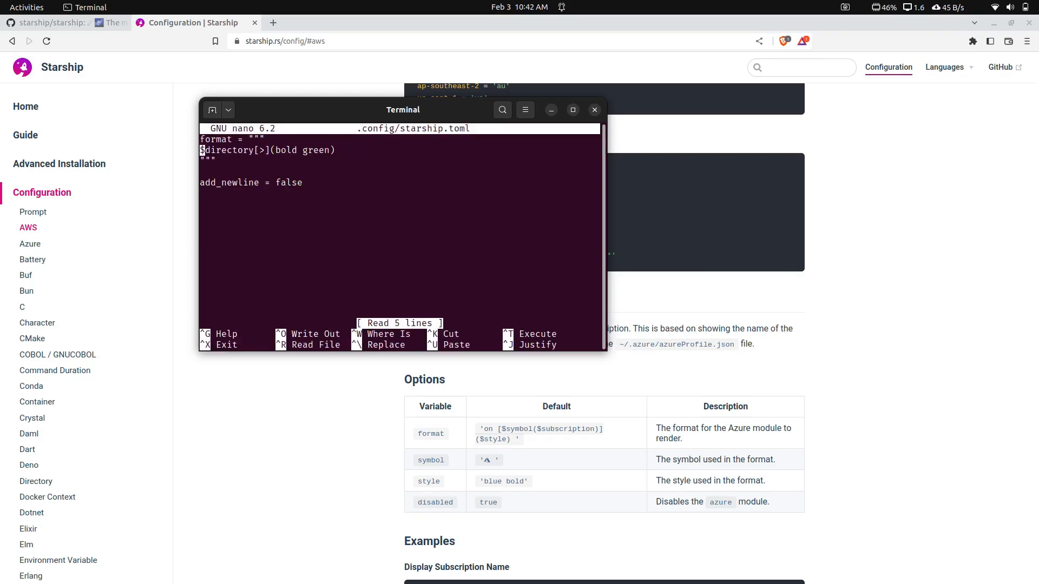
text($)
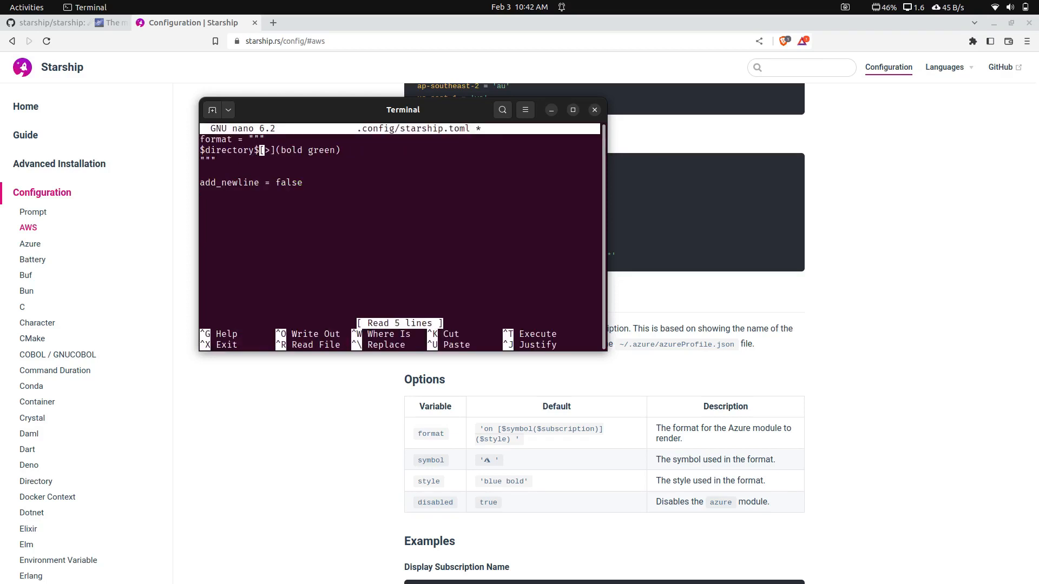
text(git_br)
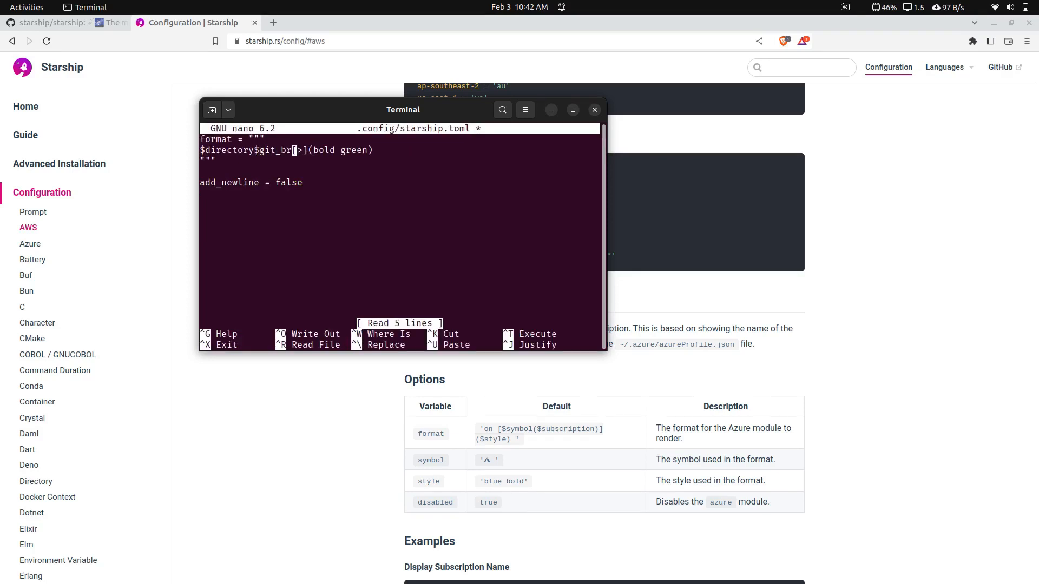
key(ctrl+x)
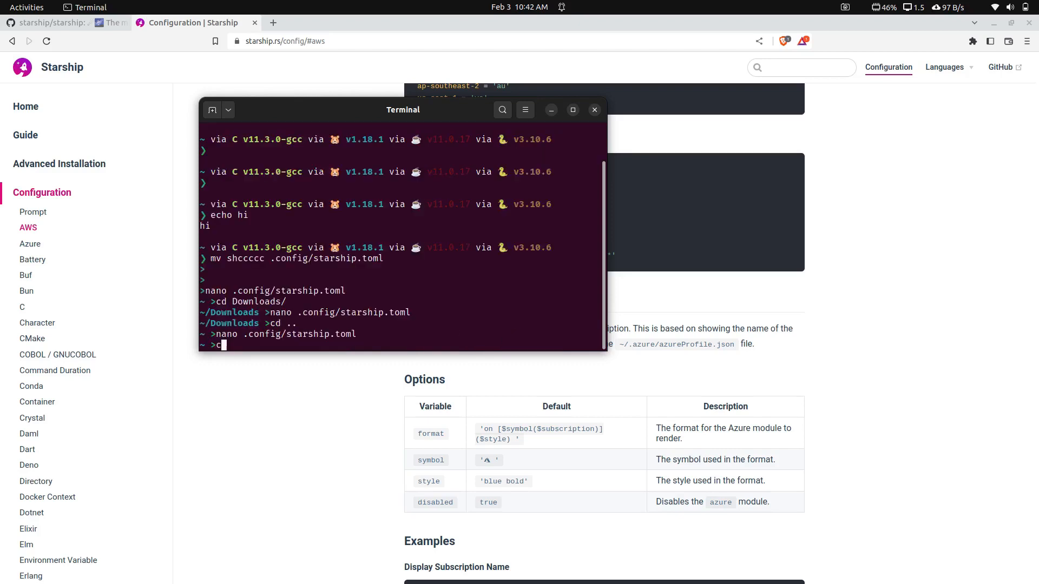
Step: Change the working directory to Repos/starship/ with cd
text(cd Repos/)
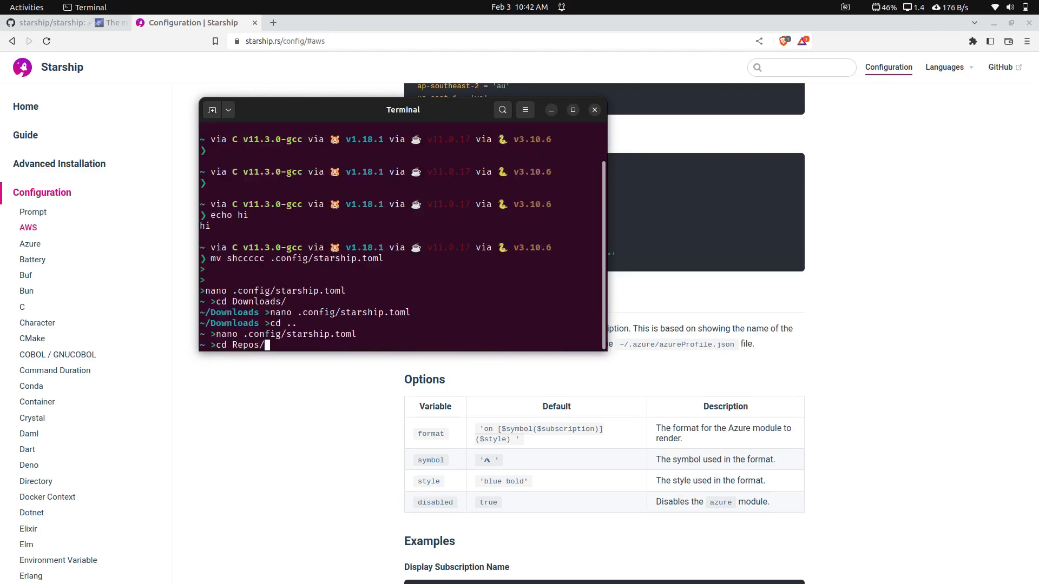
text(starship/)
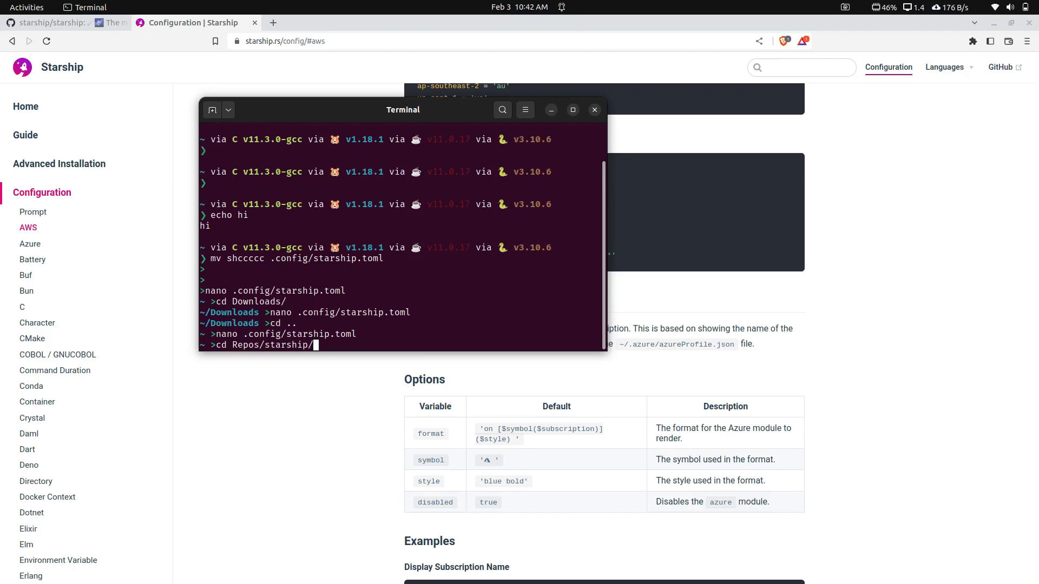
key(Return)
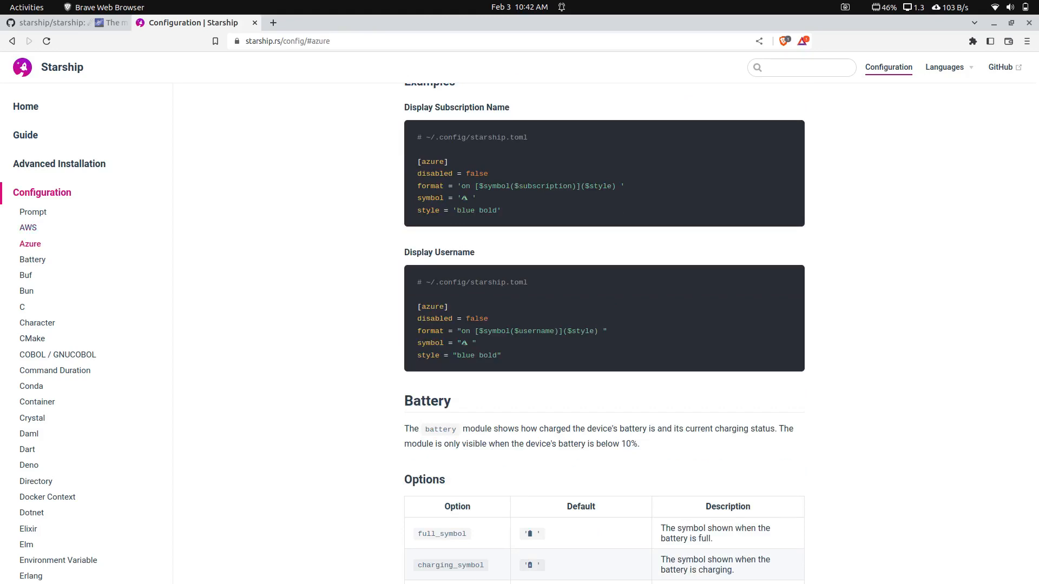
mouse_move(32, 339)
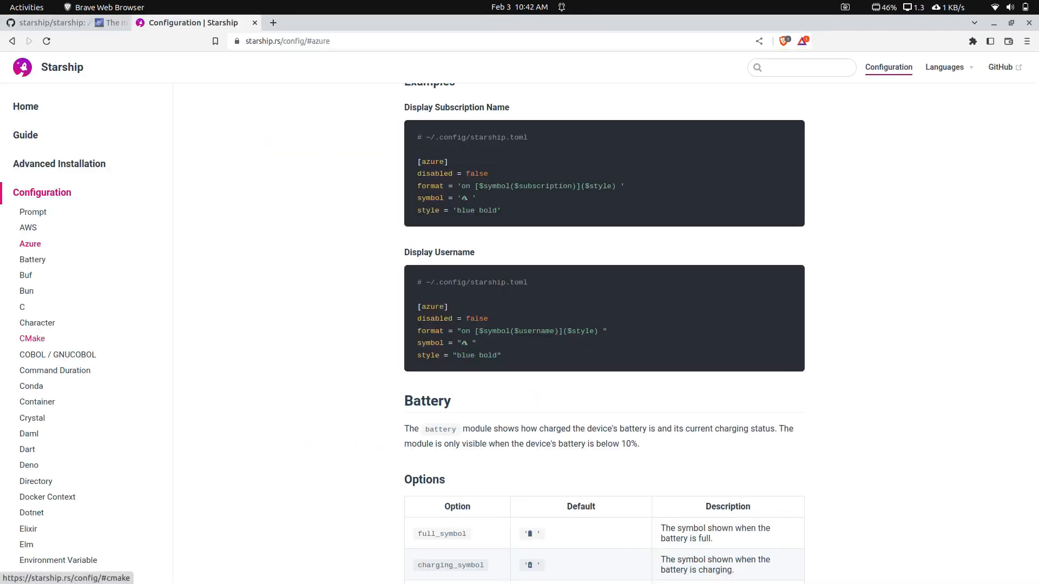
Step: Review the Battery module options in the Starship docs, then return to the GitHub tab
click(33, 259)
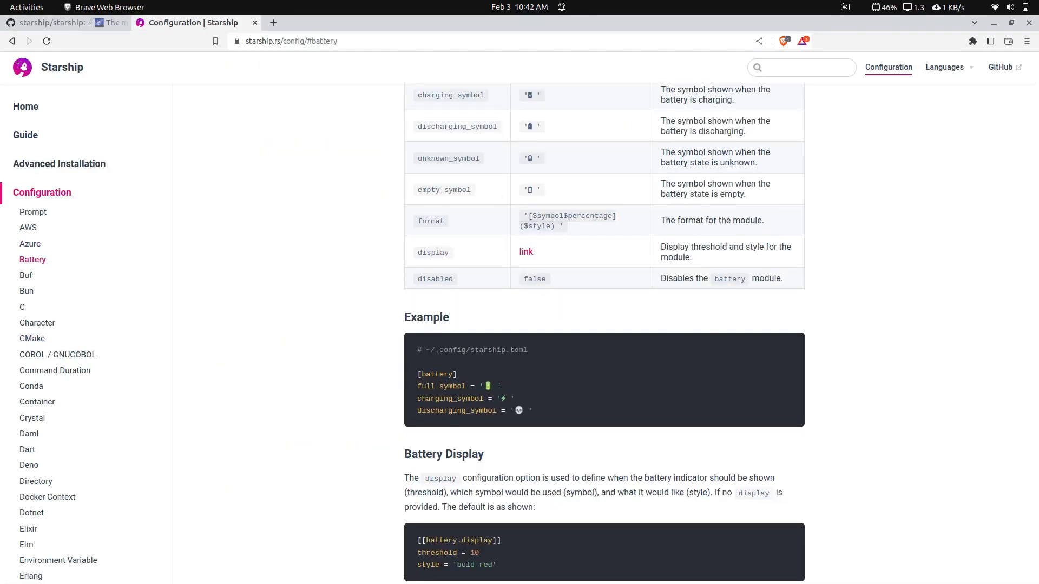
scroll(down, 3)
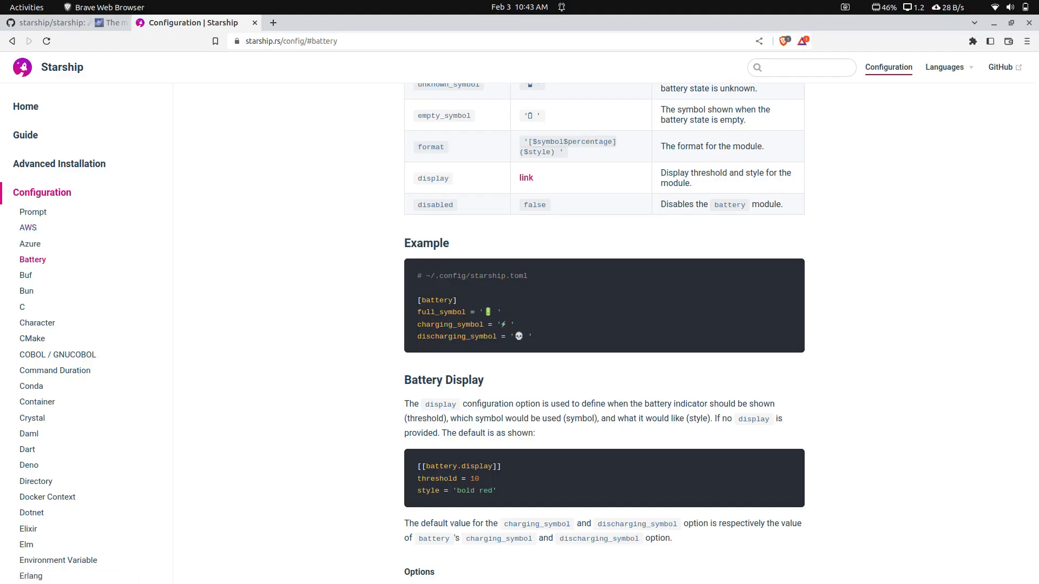
scroll(up, 3)
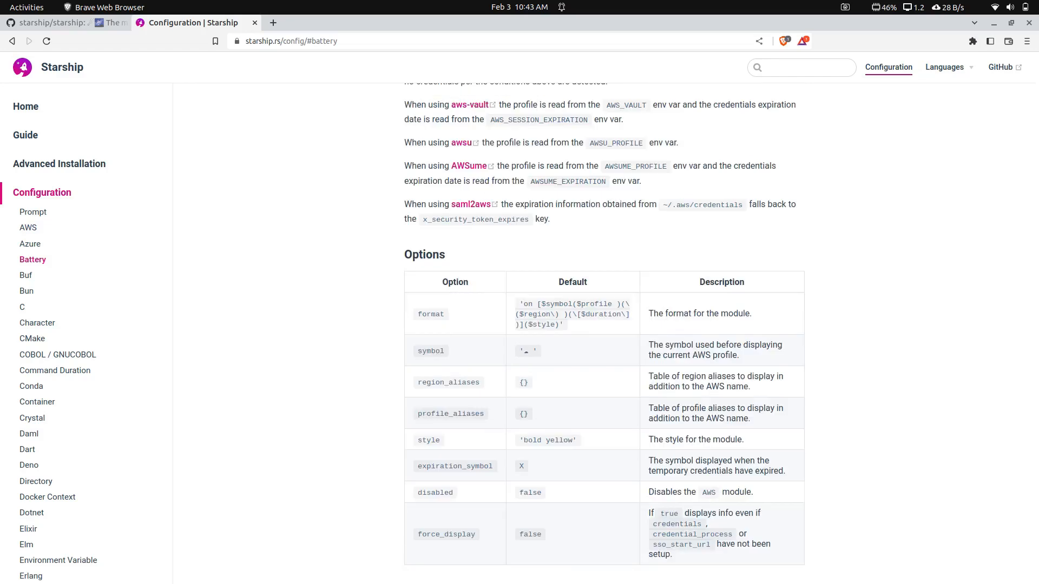
click(27, 228)
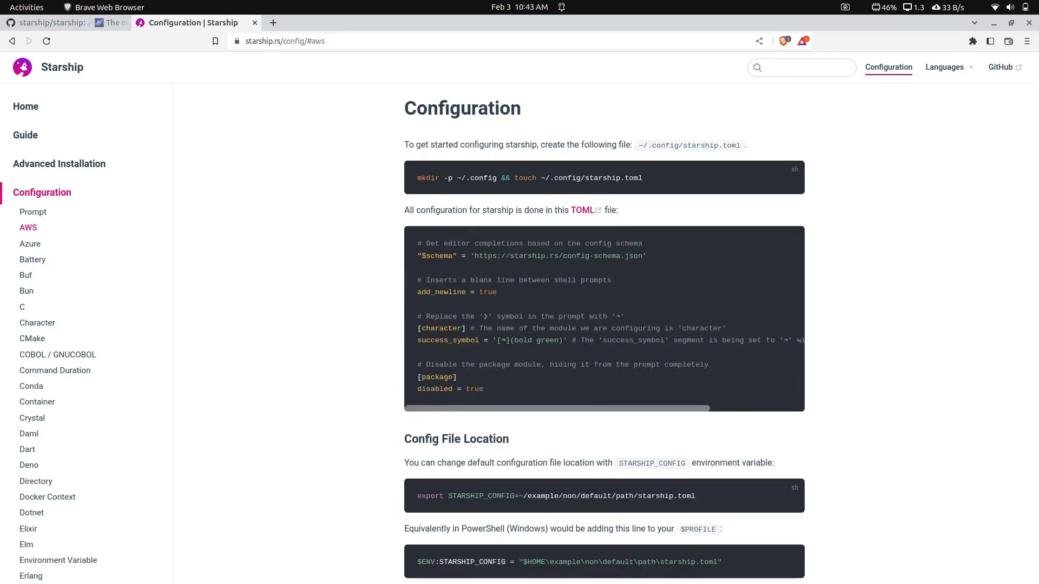
click(53, 22)
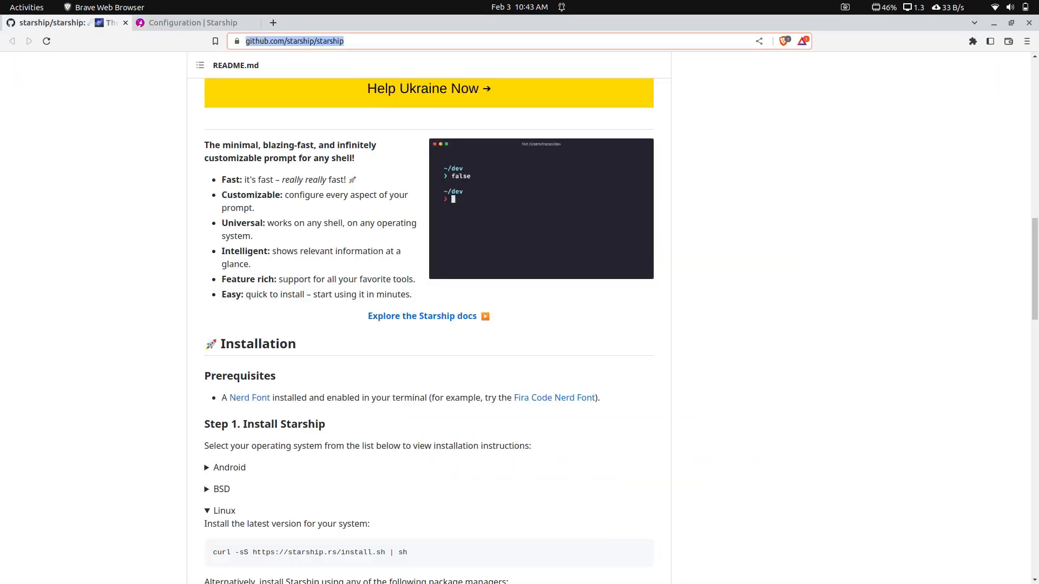
Step: Open the Nerd Fonts downloads link from Prerequisites and scroll the README to License
scroll(down, 3)
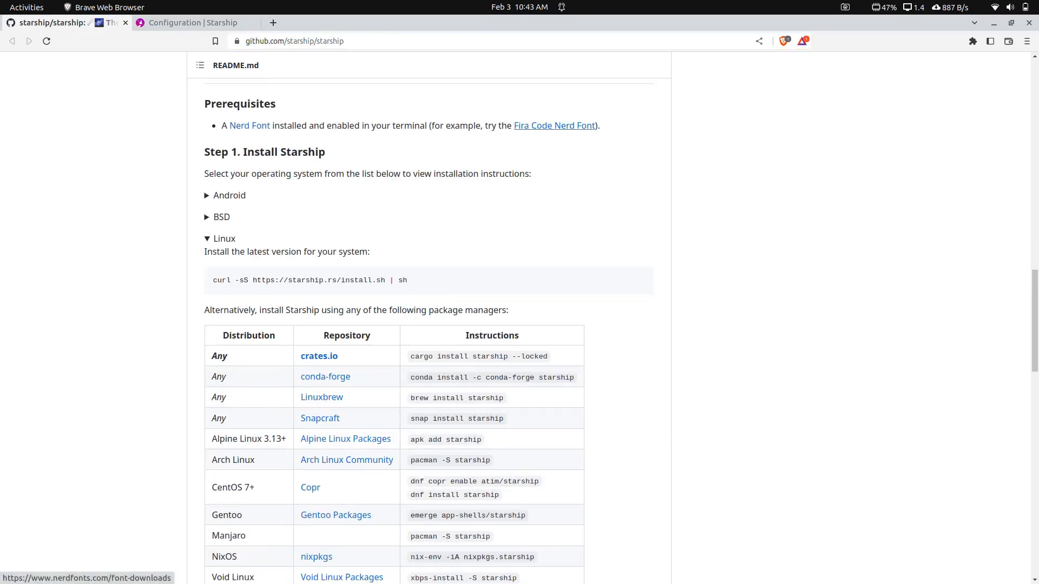
click(554, 125)
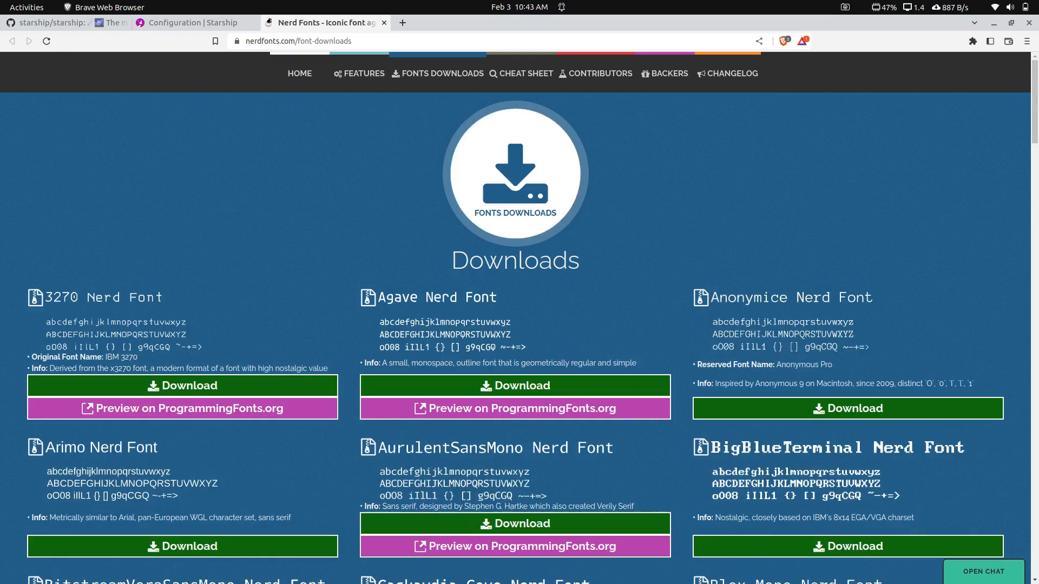
scroll(down, 3)
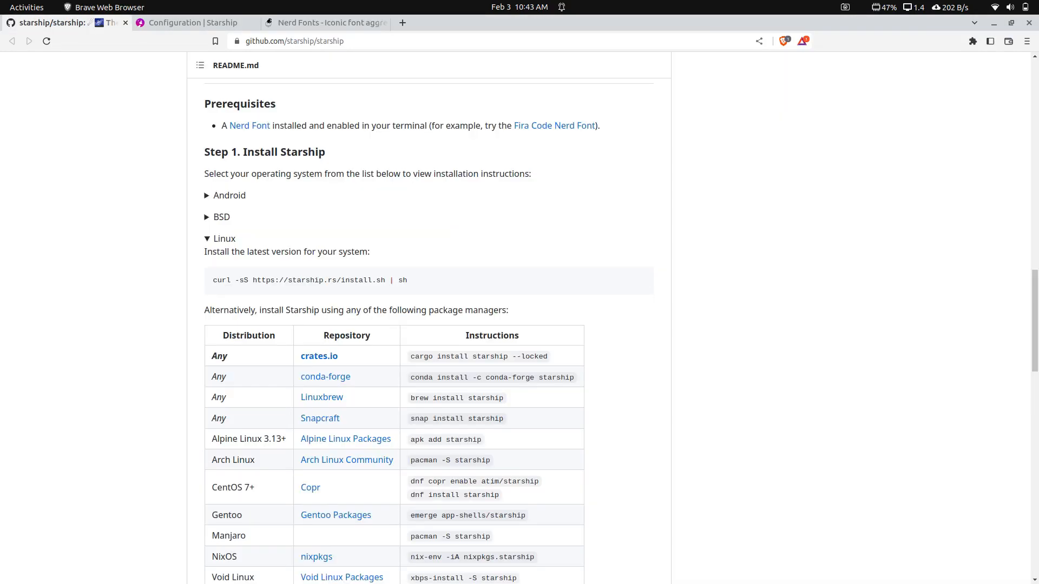
scroll(down, 3)
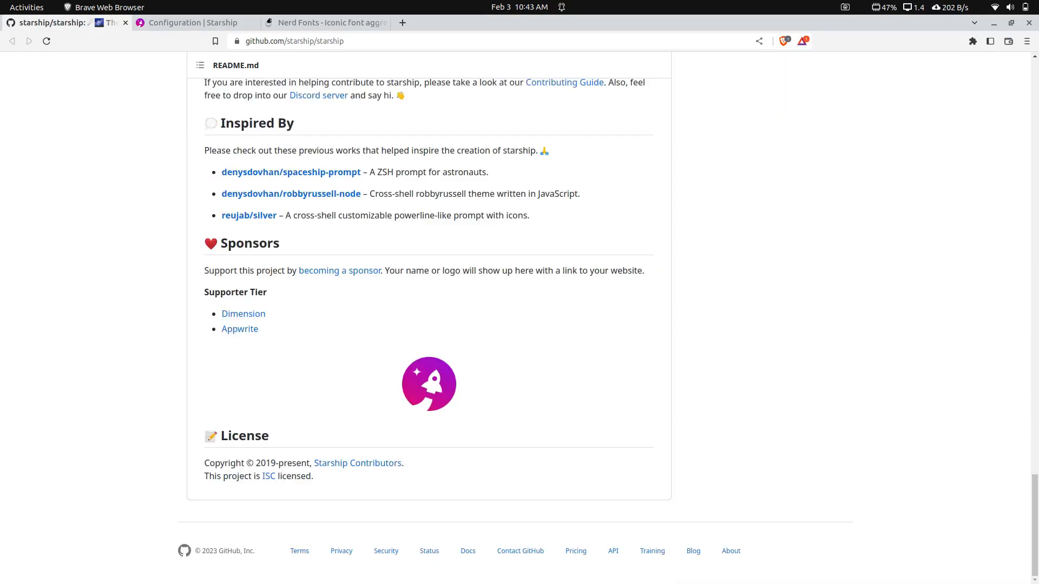